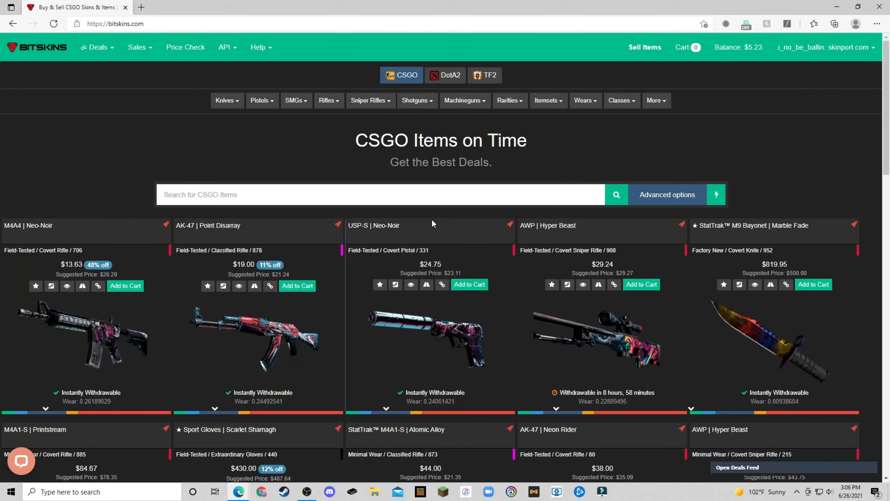
mouse_move(436, 222)
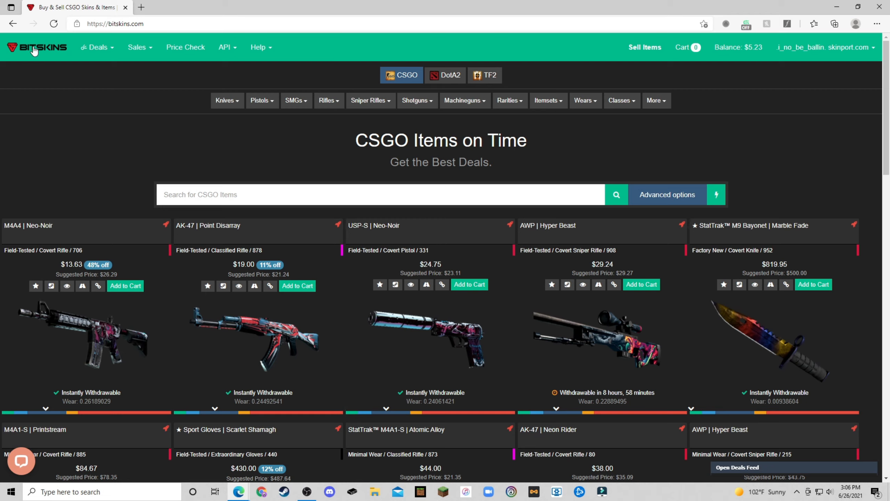
mouse_move(435, 179)
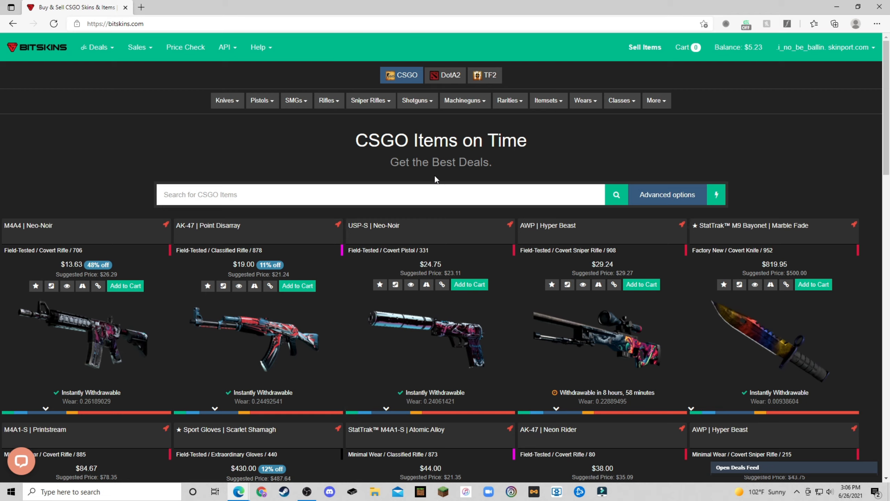
mouse_move(447, 188)
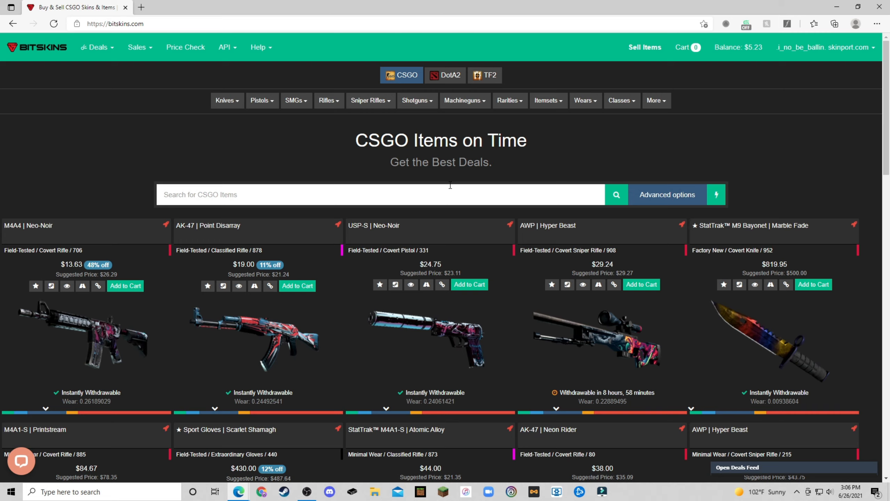
mouse_move(452, 241)
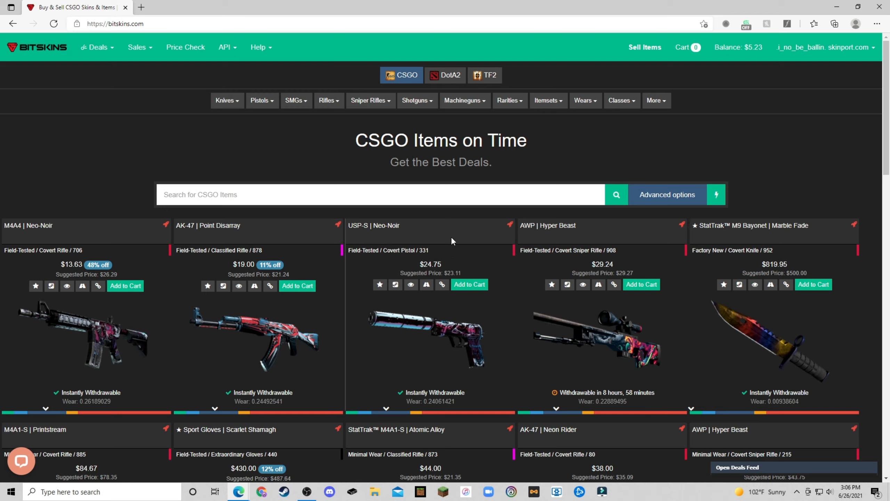
mouse_move(430, 230)
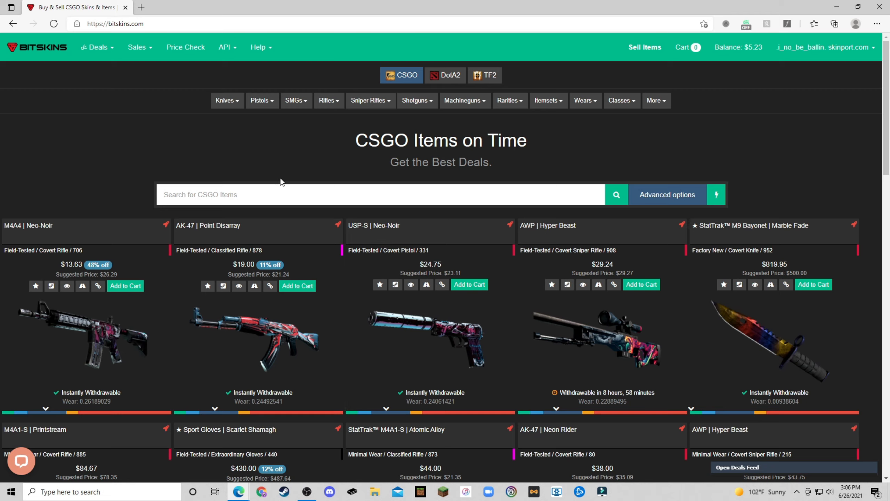
mouse_move(221, 187)
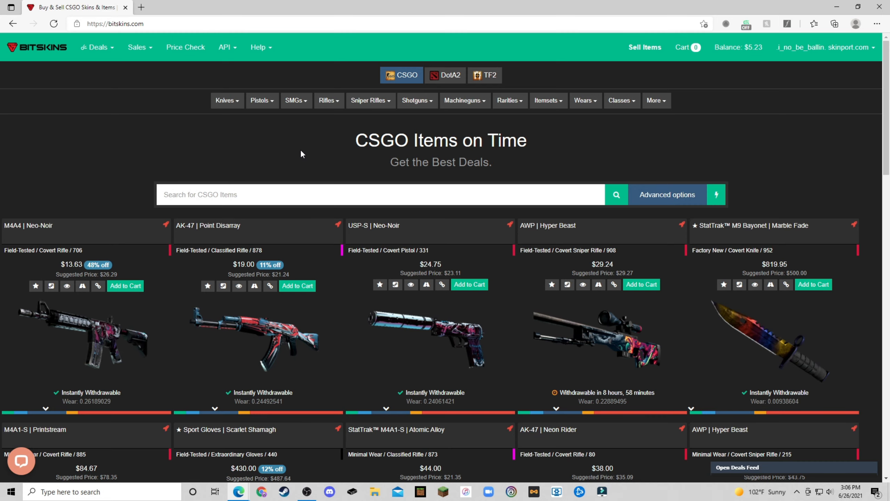
mouse_move(430, 187)
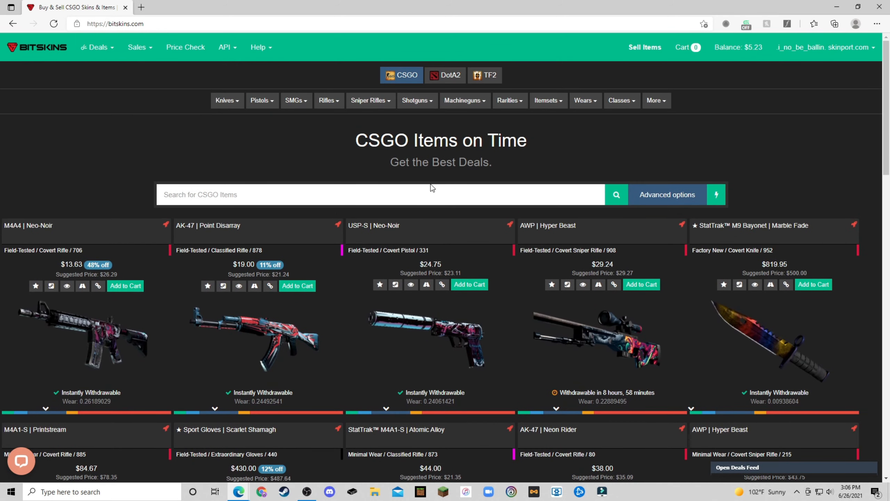
mouse_move(221, 140)
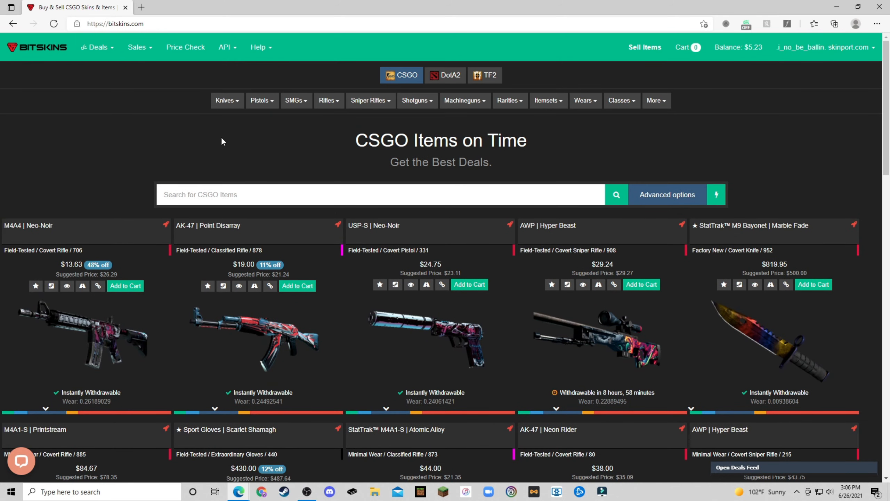
mouse_move(226, 94)
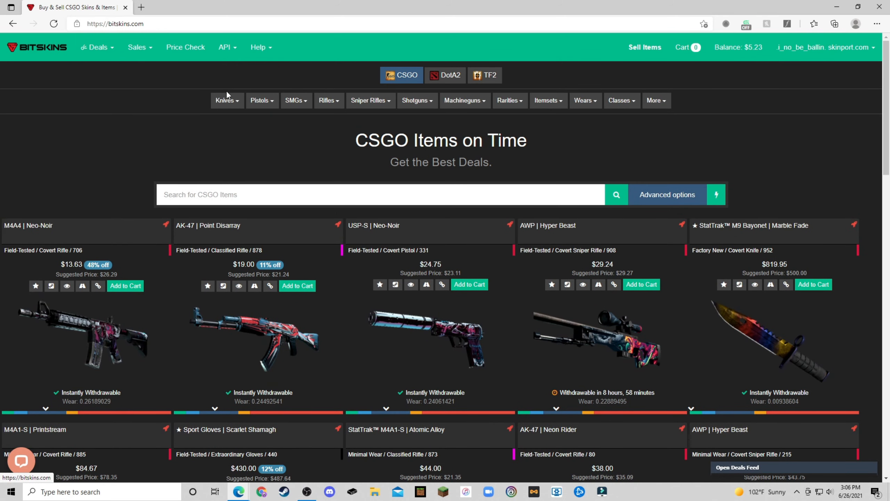
Step: Browse down the CSGO listings, then go to the Wallet page with balance and payment methods
scroll("down", 3)
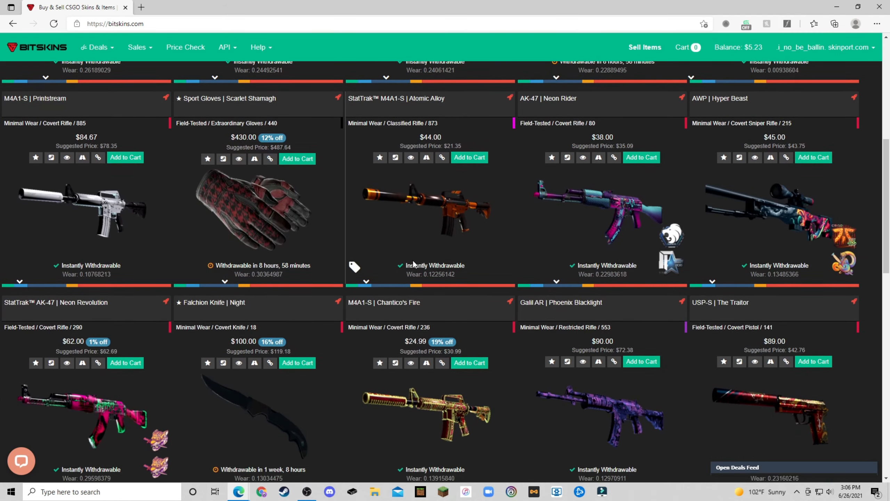
scroll("down", 3)
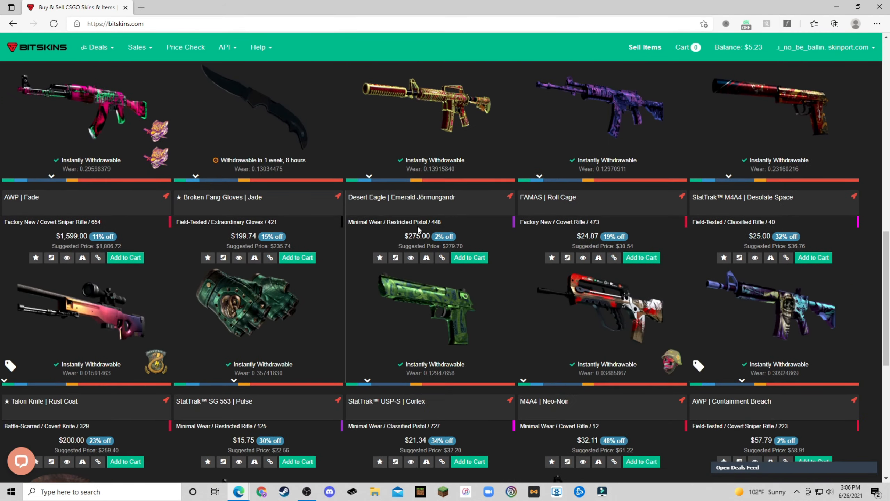
scroll("down", 3)
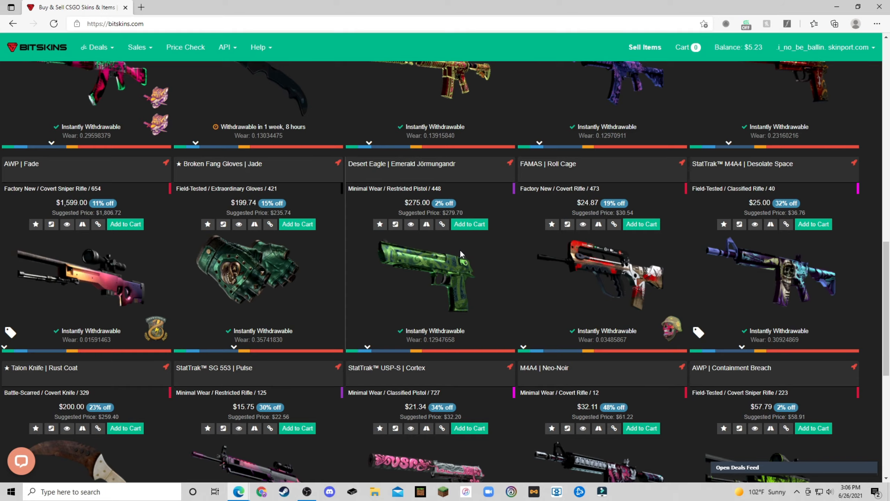
scroll("down", 3)
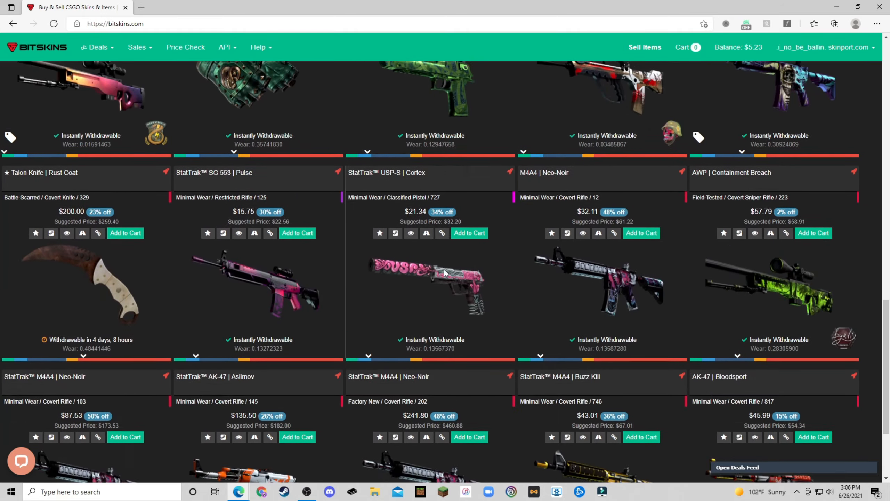
scroll("up", 3)
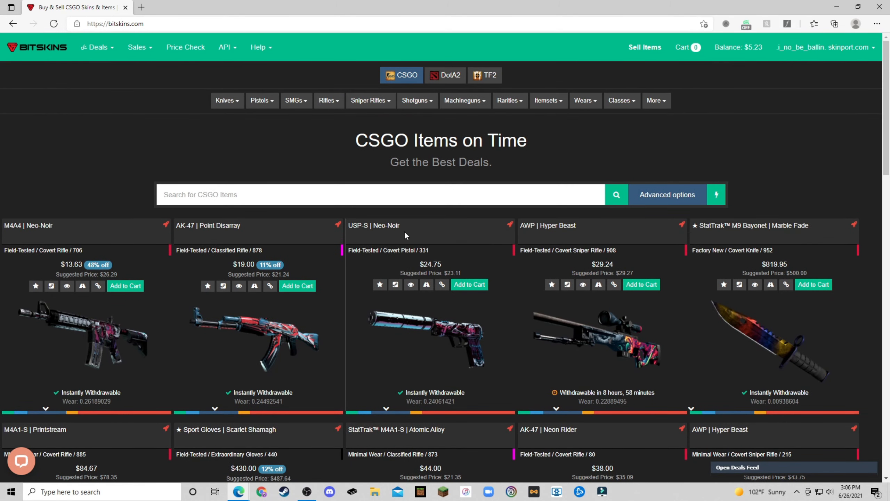
mouse_move(408, 231)
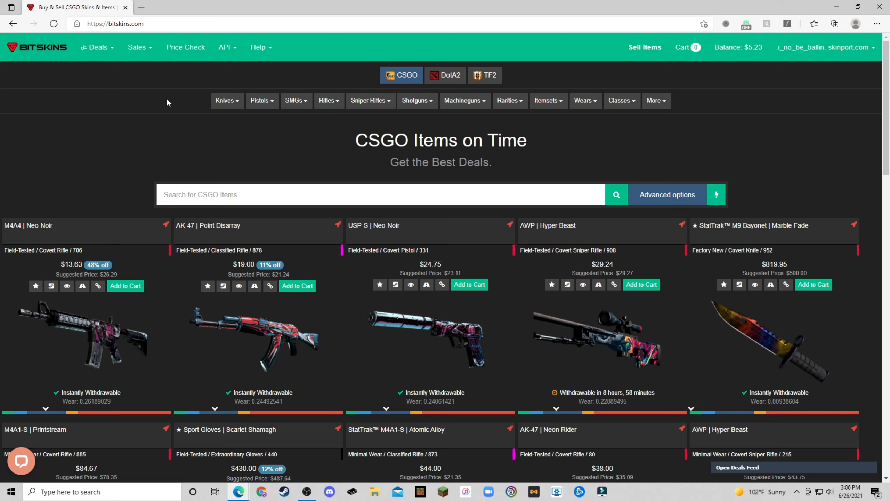
mouse_move(405, 231)
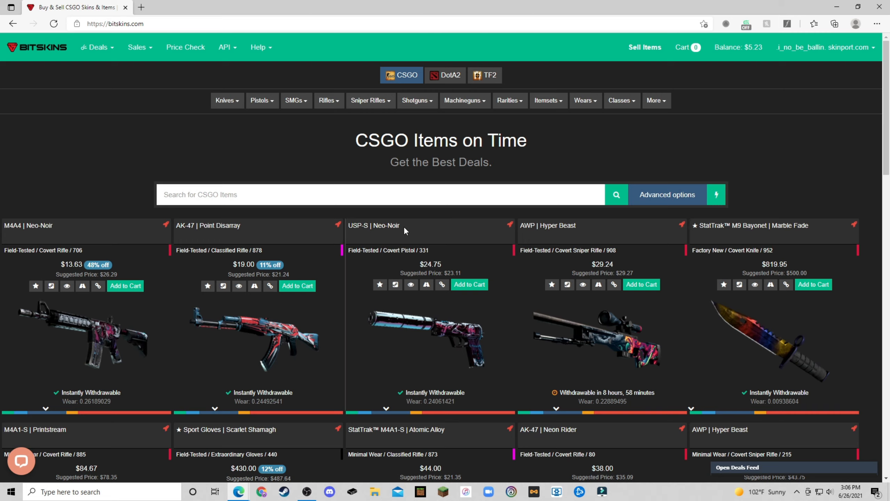
mouse_move(475, 244)
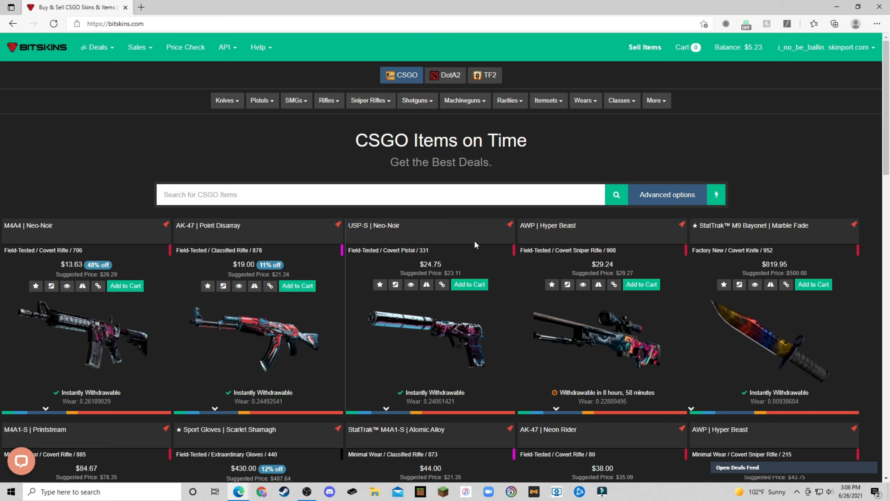
mouse_move(476, 246)
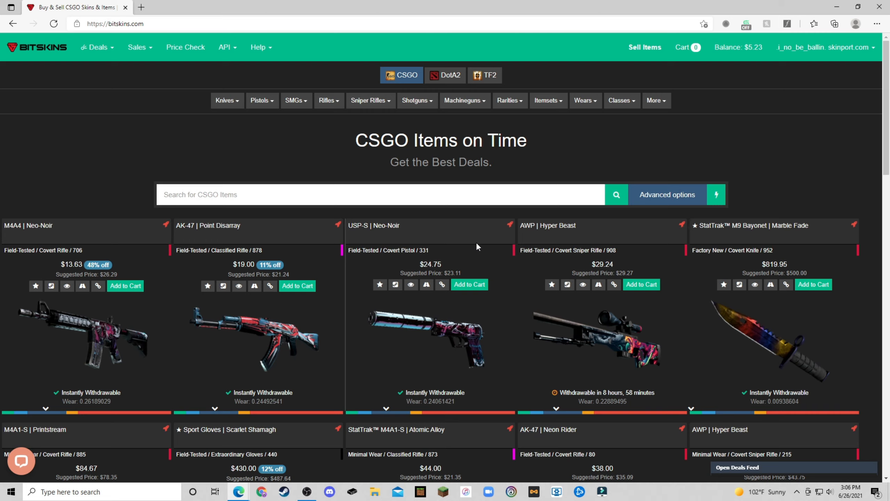
mouse_move(391, 235)
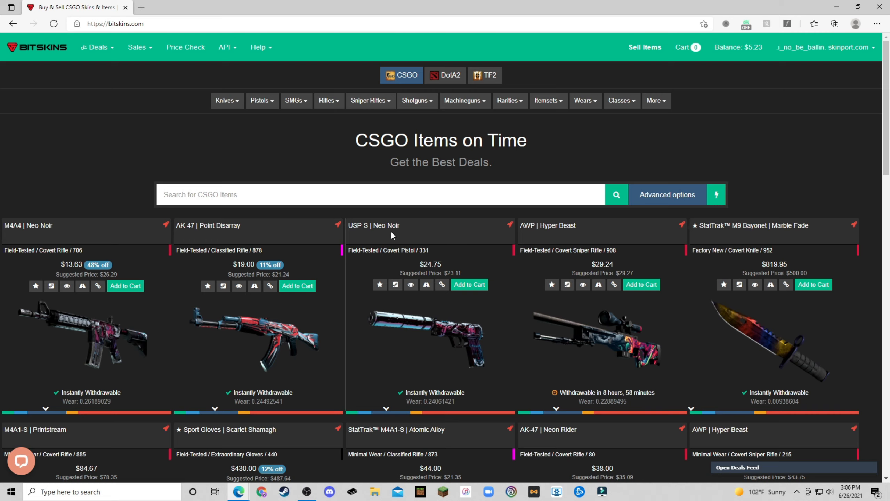
mouse_move(406, 230)
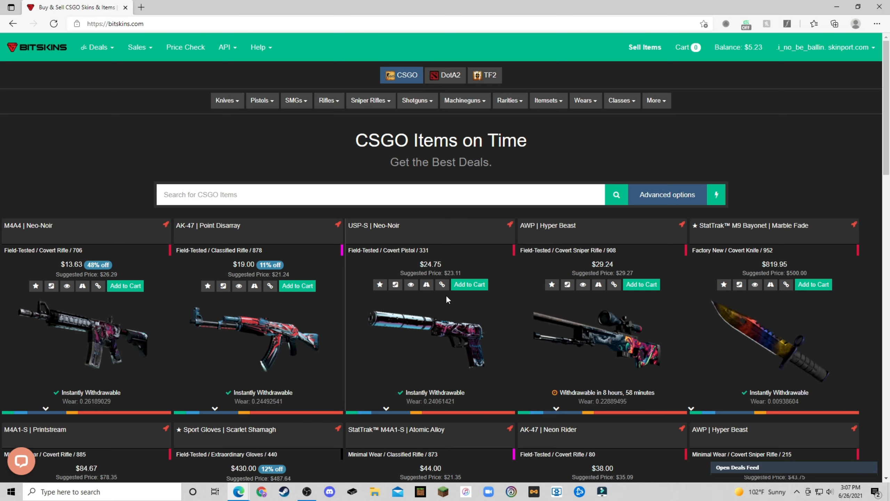
scroll("down", 3)
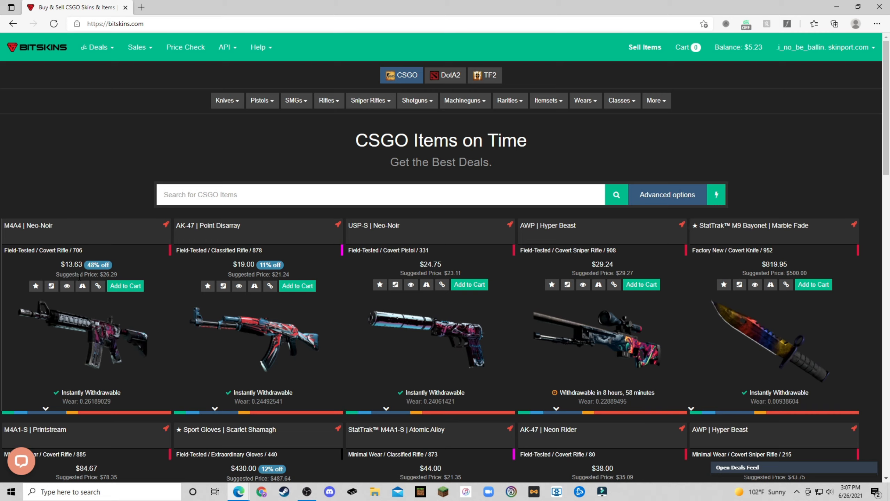
scroll("down", 3)
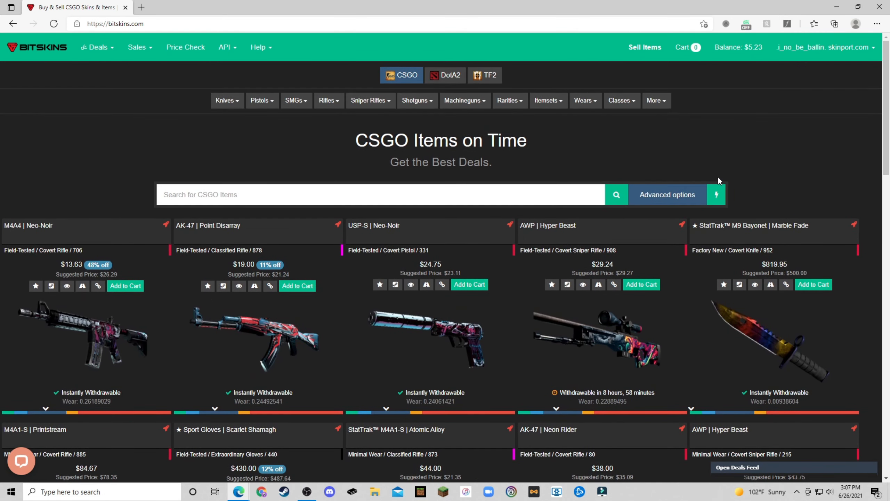
mouse_move(483, 205)
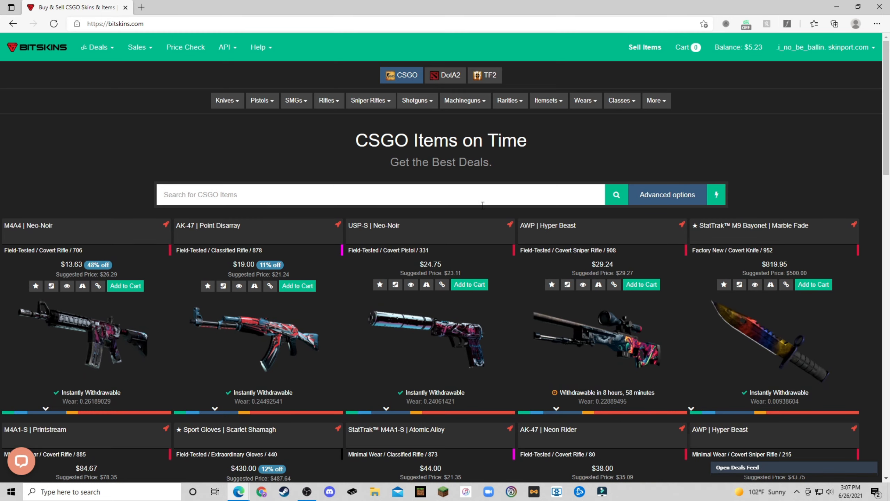
scroll("down", 3)
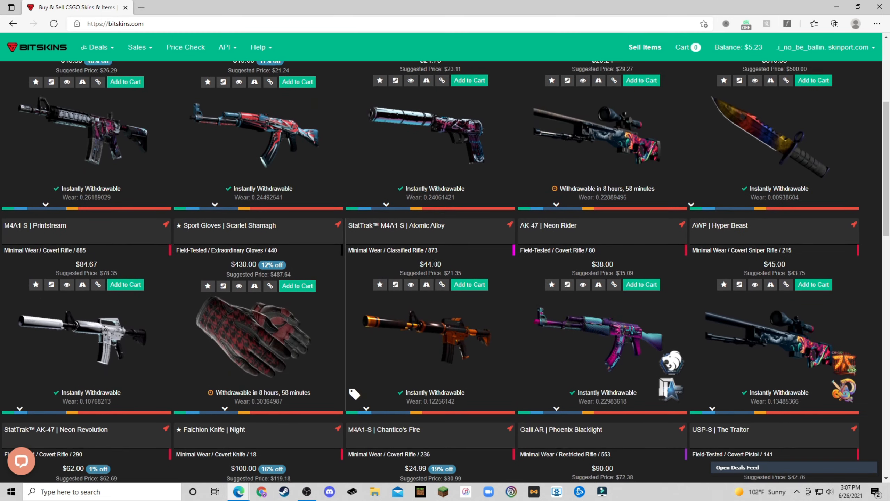
scroll("down", 3)
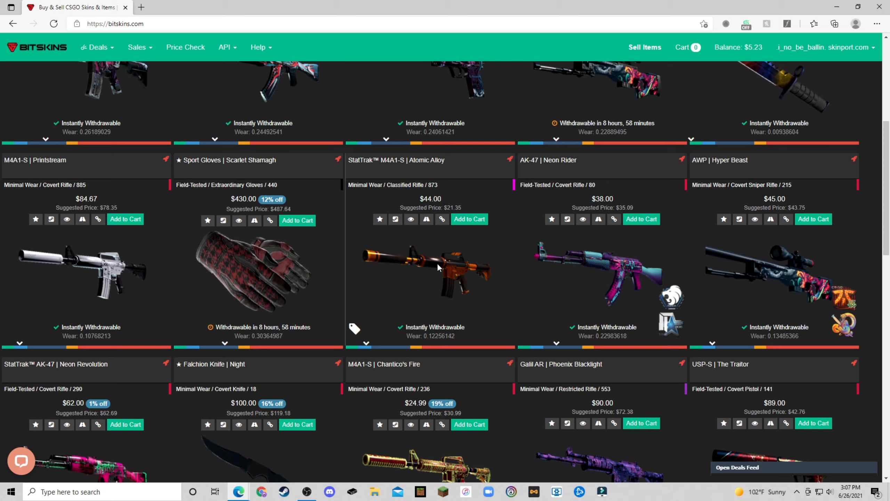
mouse_move(445, 289)
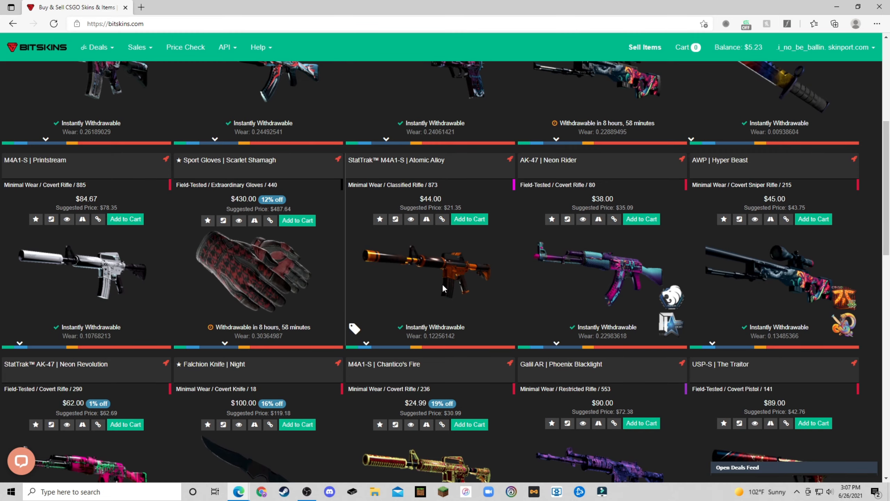
mouse_move(457, 160)
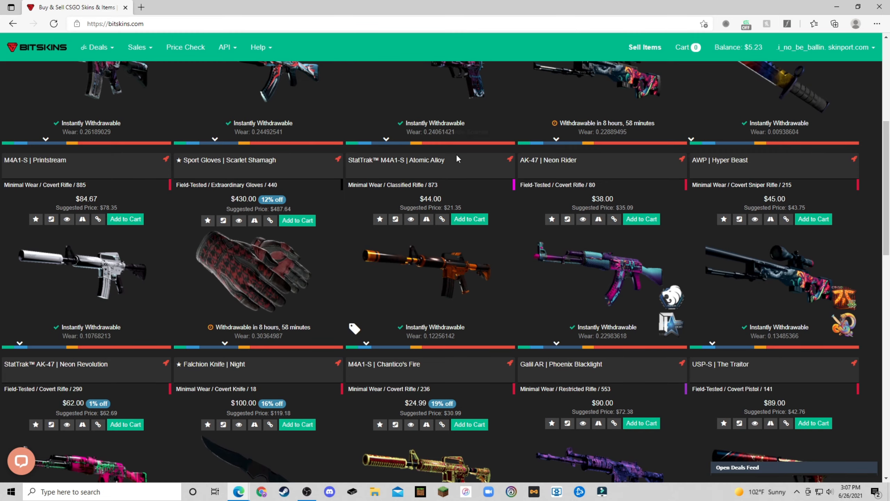
scroll("up", 3)
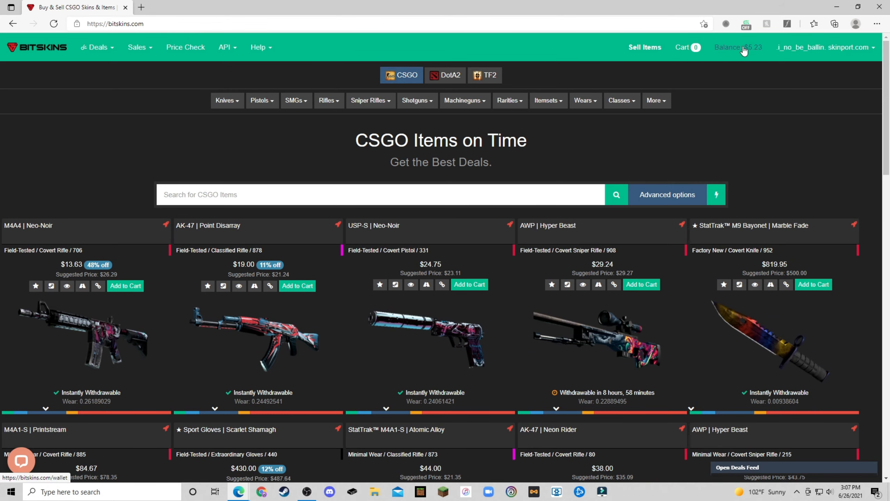
left_click(738, 47)
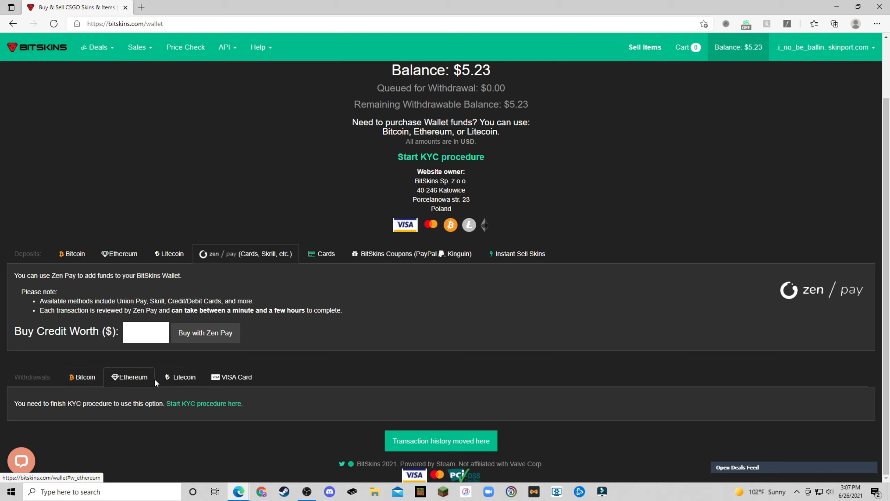
Step: Review the Bitcoin and VISA Card withdrawal options, then show the Bitcoin deposit details
left_click(82, 376)
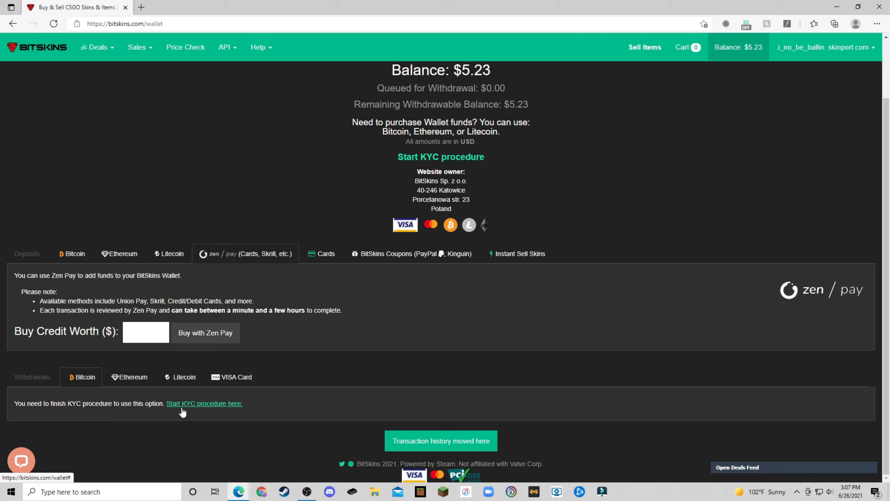
left_click(203, 403)
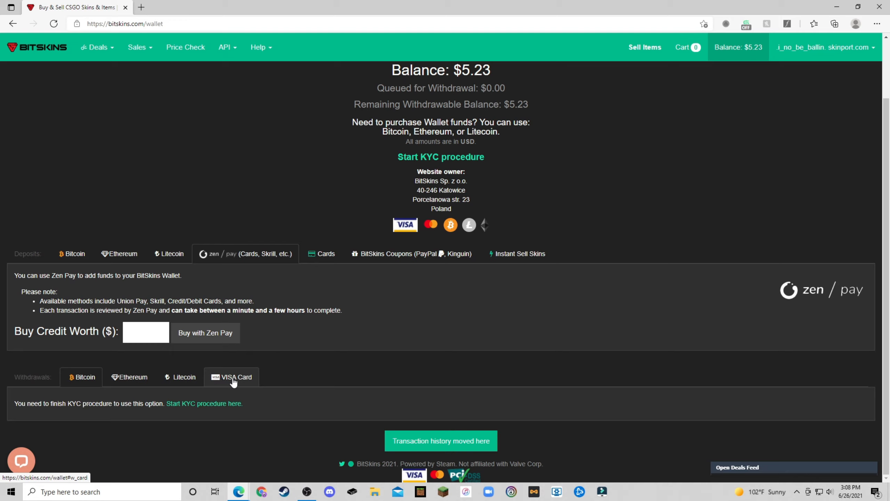
mouse_move(246, 380)
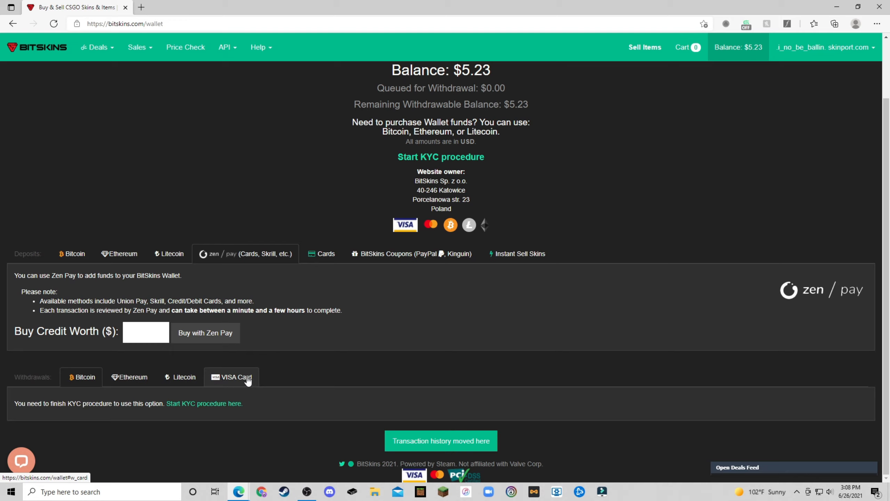
left_click(84, 376)
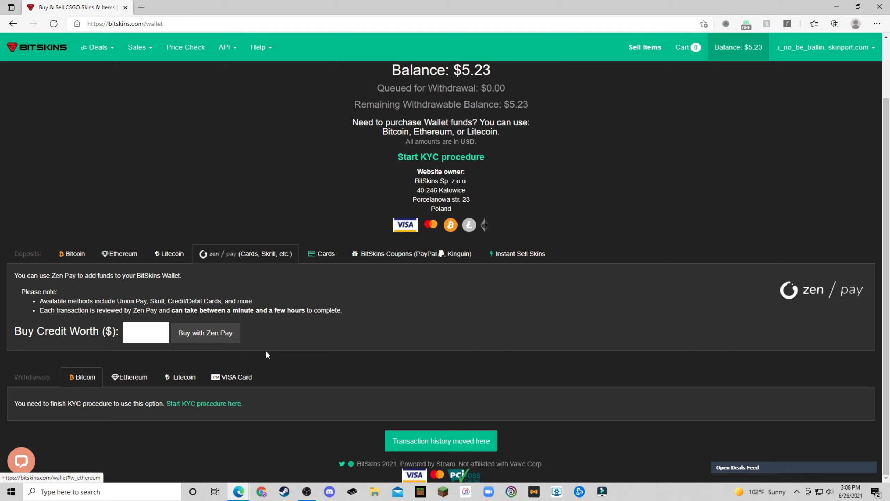
left_click(74, 253)
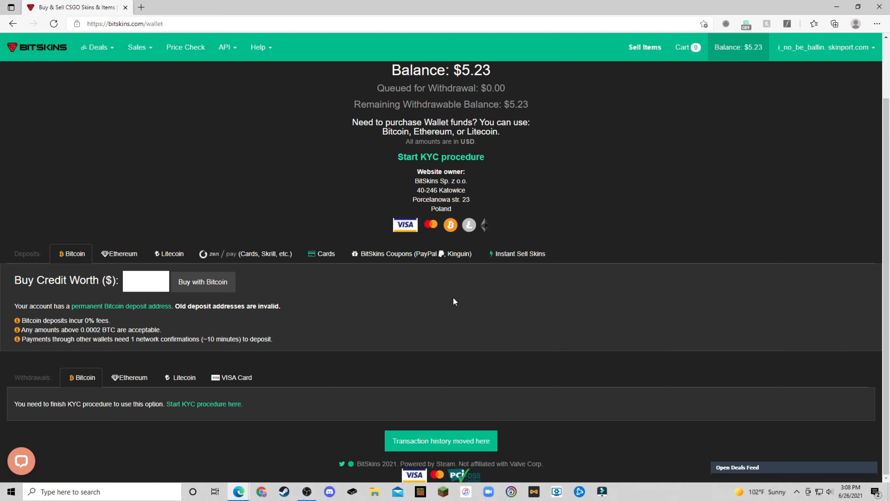
mouse_move(501, 270)
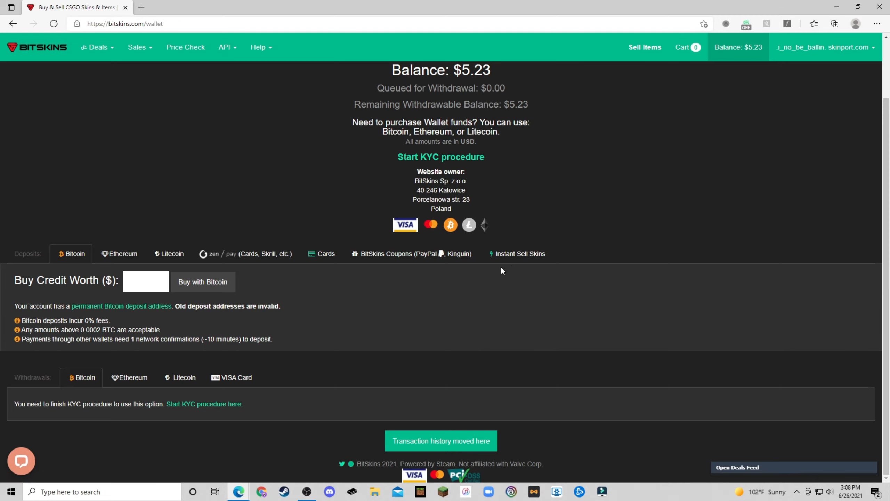
Step: Choose the Instant Sell Skins deposit option and go to Sell Skins Instantly with the Steam inventory
left_click(519, 253)
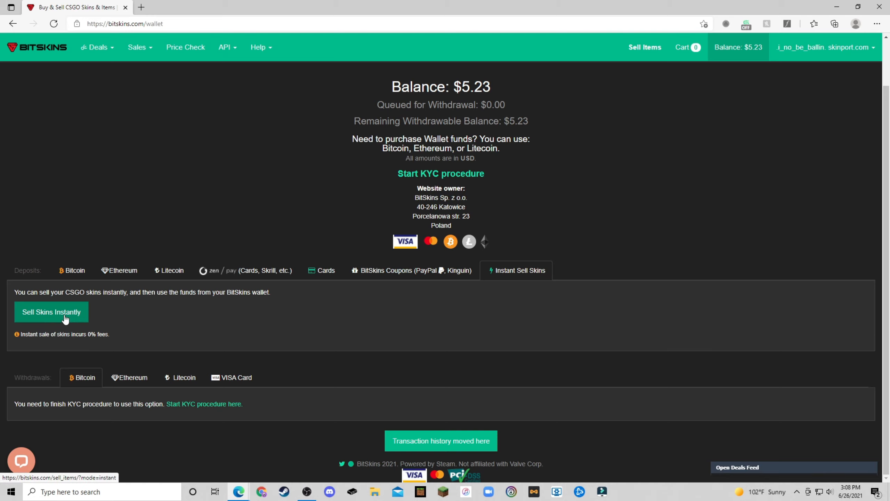
left_click(51, 312)
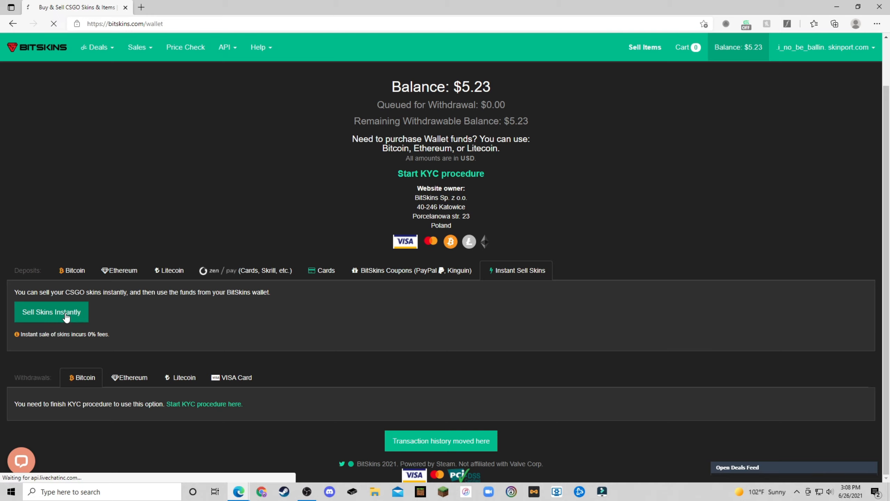
left_click(51, 312)
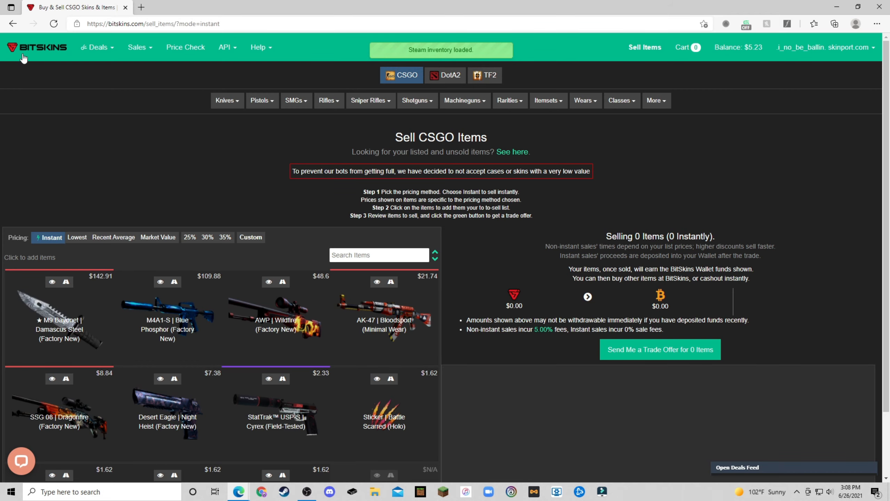
Step: Return to the BitSkins home listings via the logo and browse the CSGO items
left_click(37, 47)
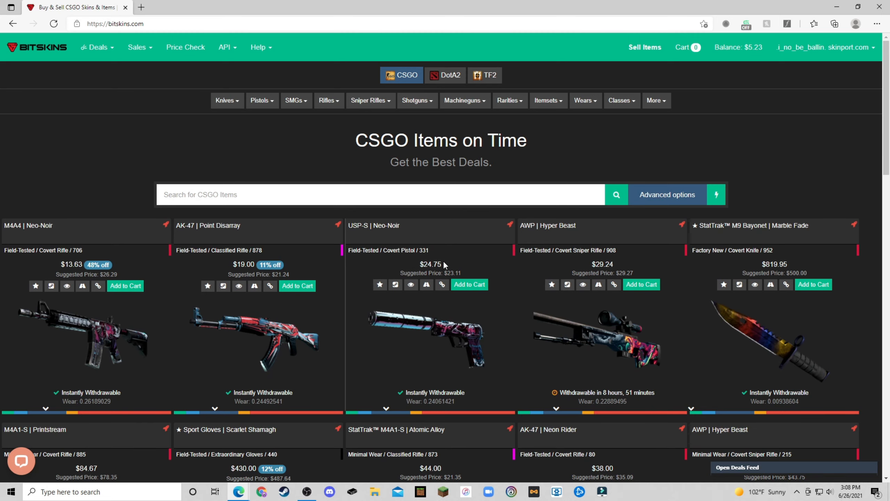
scroll("down", 3)
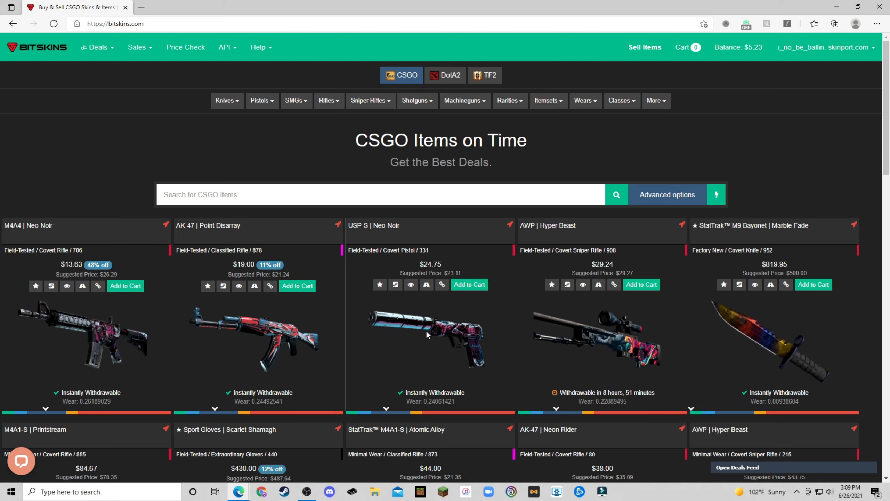
scroll("down", 3)
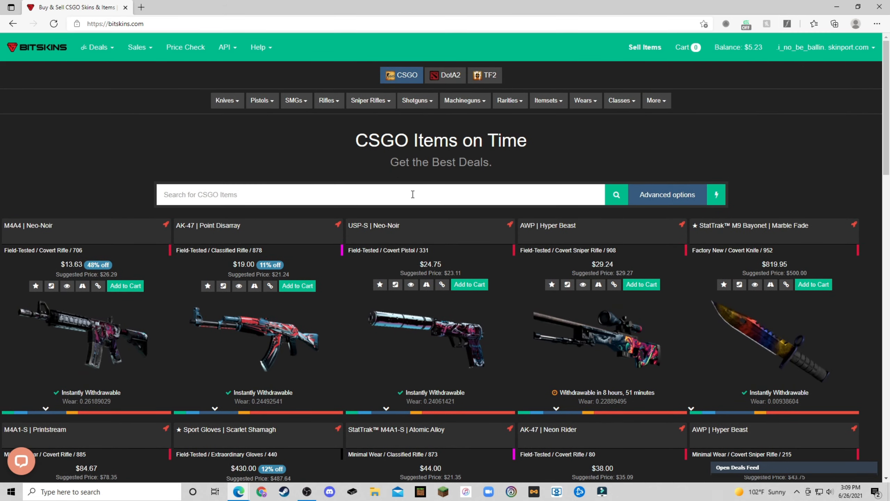
mouse_move(304, 446)
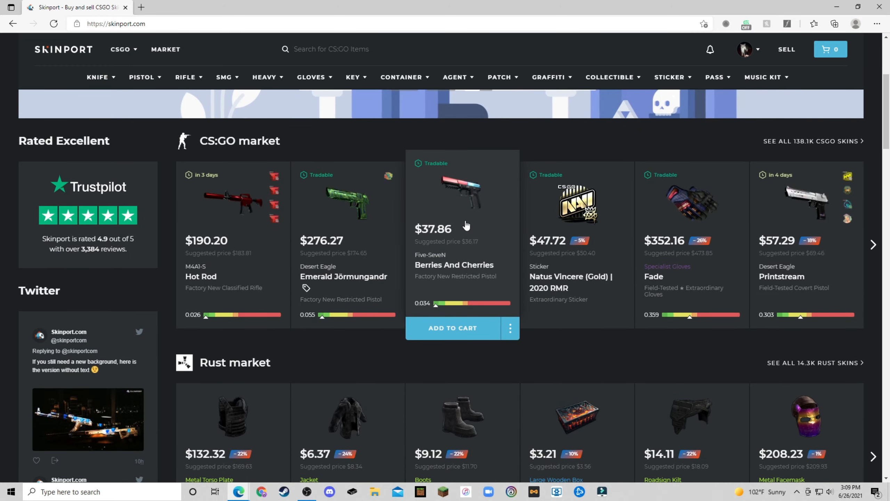
mouse_move(461, 283)
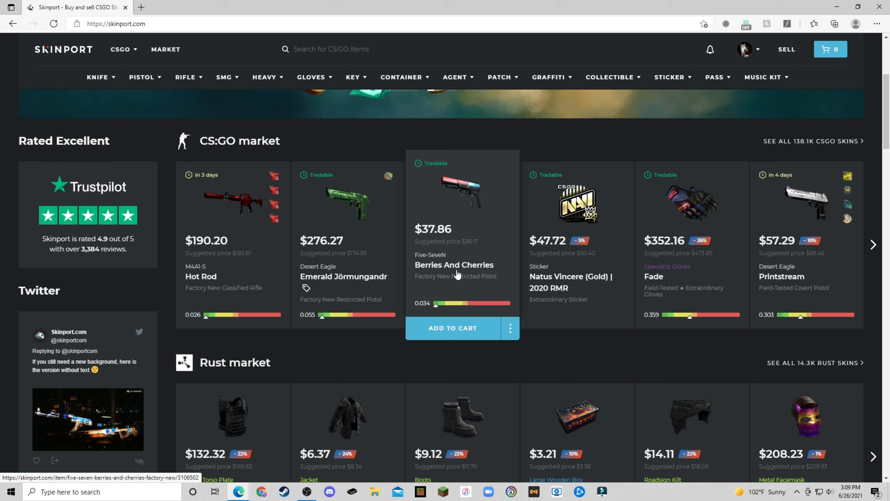
Step: Browse the Skinport home page through the CS:GO, Rust and Dota 2 market sections
left_click(744, 49)
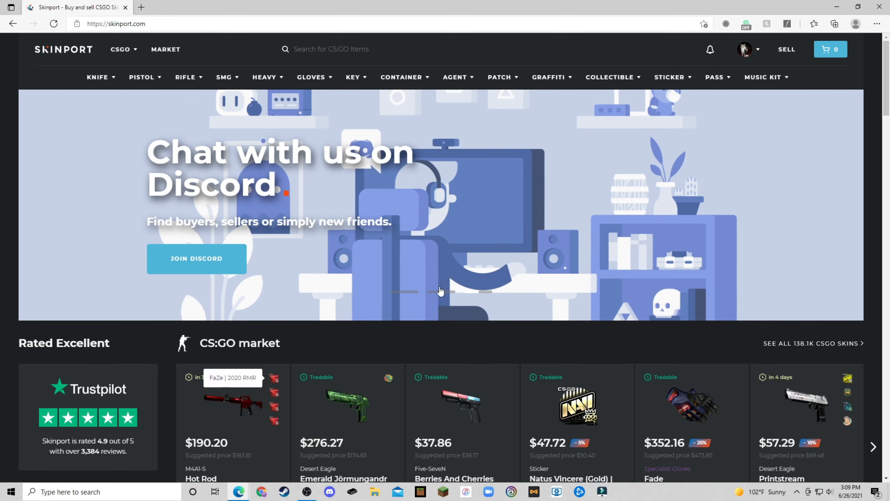
scroll("down", 3)
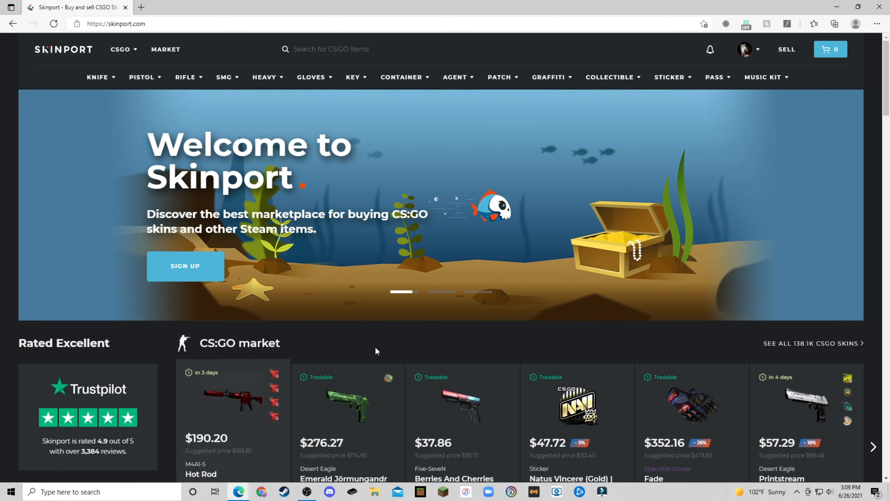
scroll("down", 3)
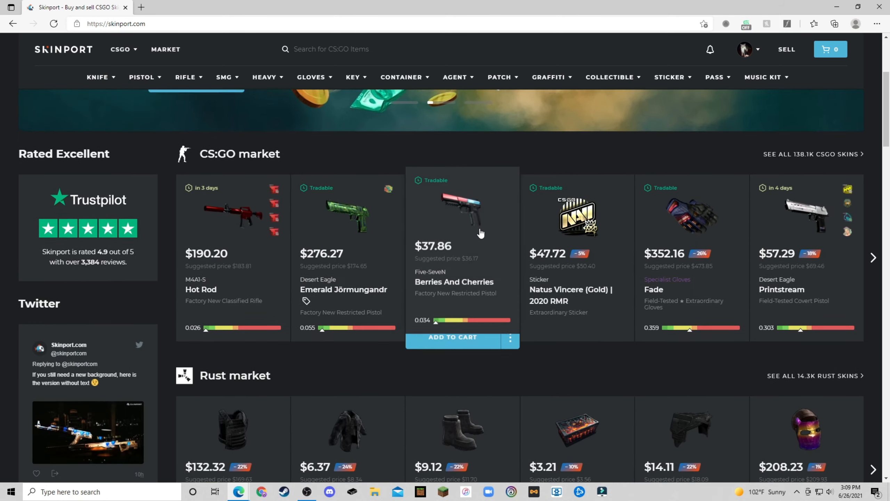
scroll("down", 3)
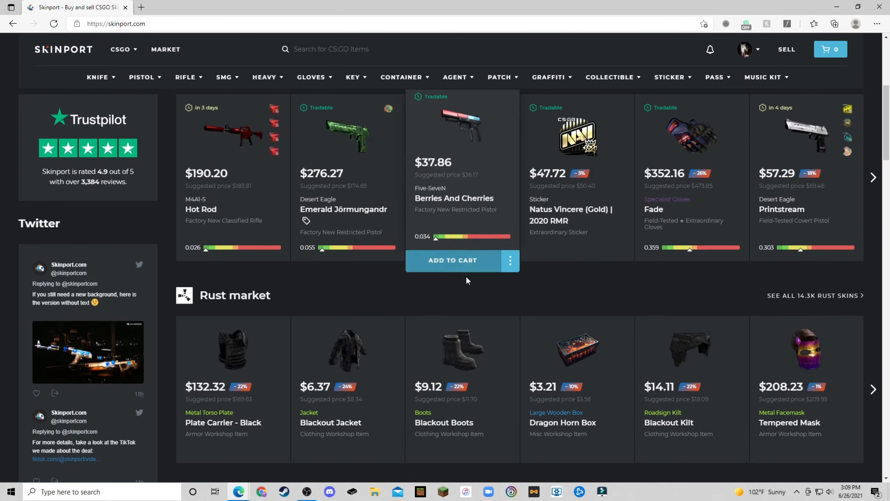
scroll("up", 3)
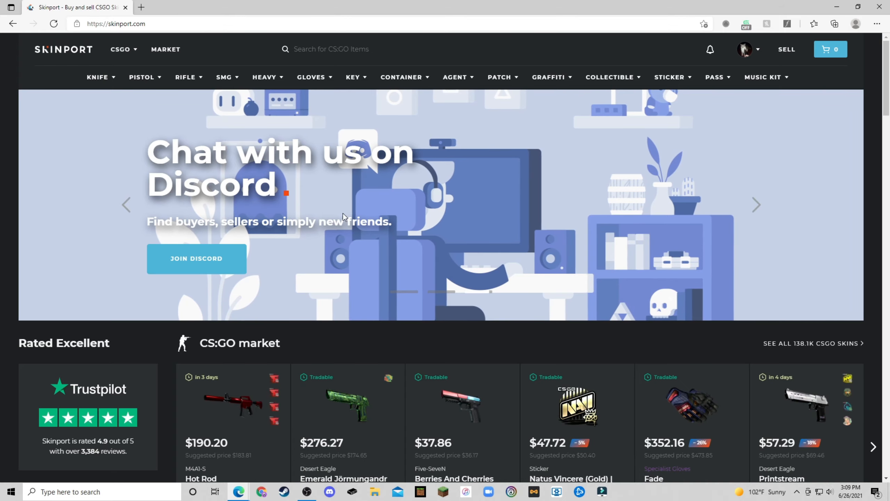
scroll("down", 3)
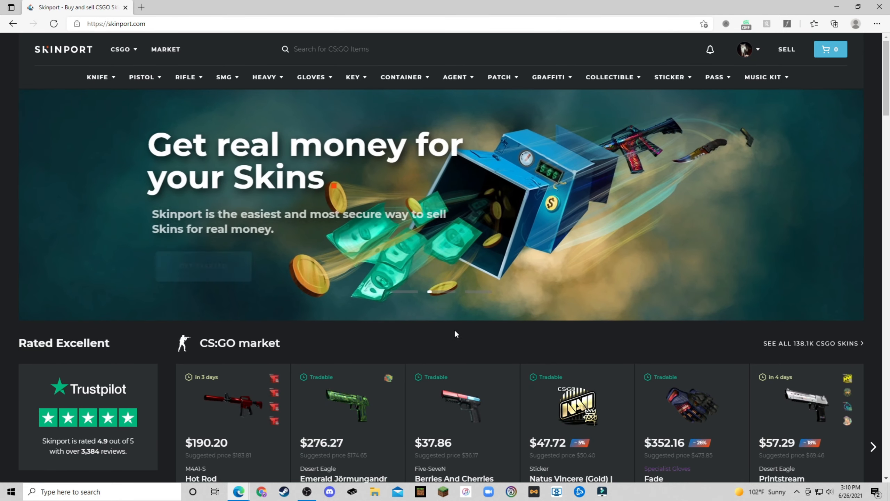
scroll("down", 3)
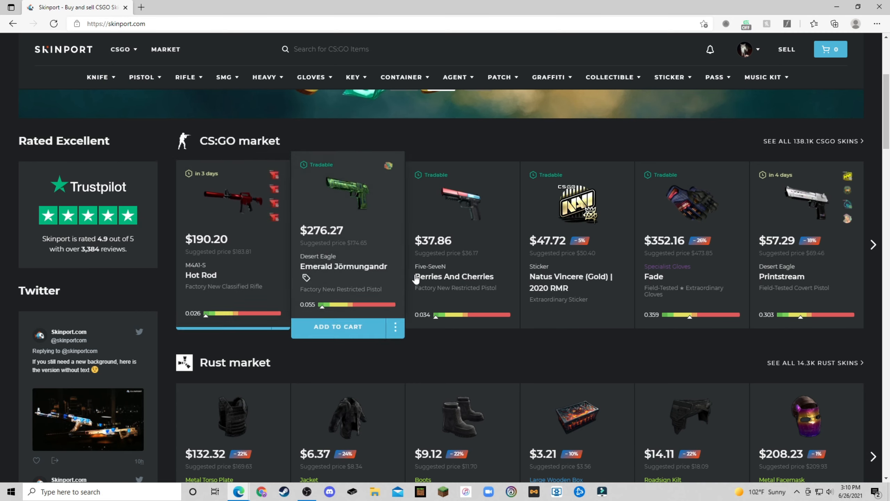
scroll("down", 3)
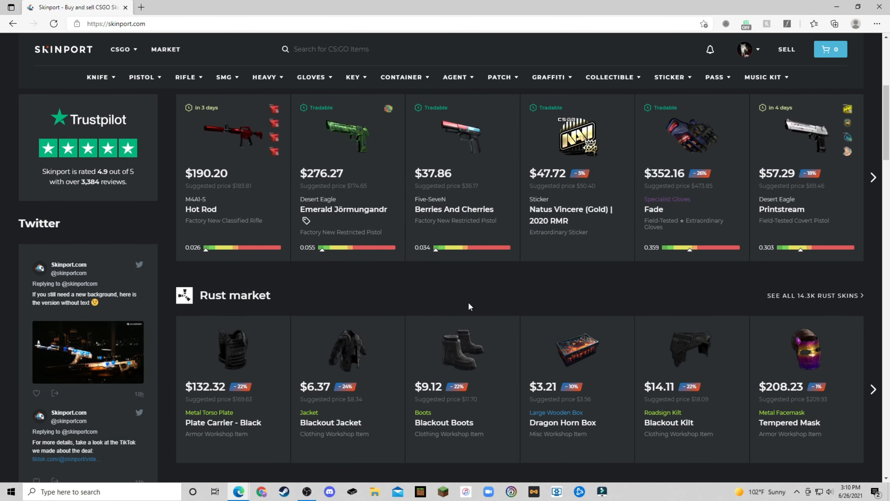
mouse_move(460, 283)
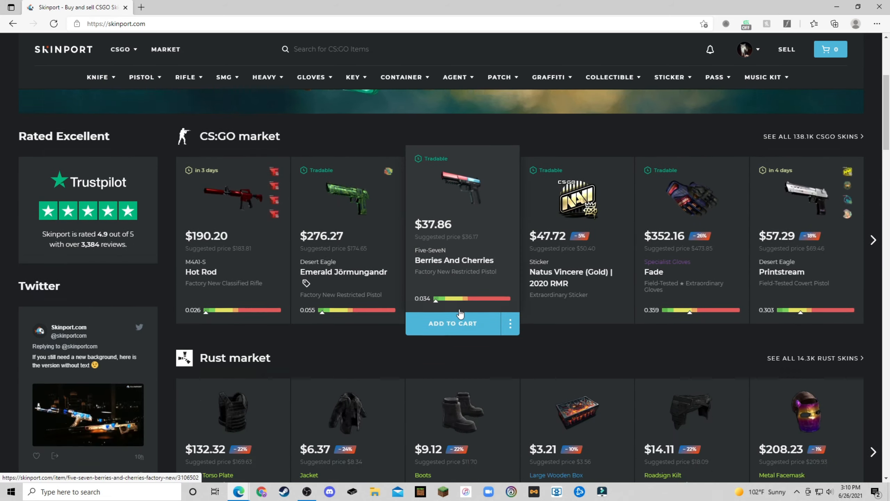
scroll("down", 3)
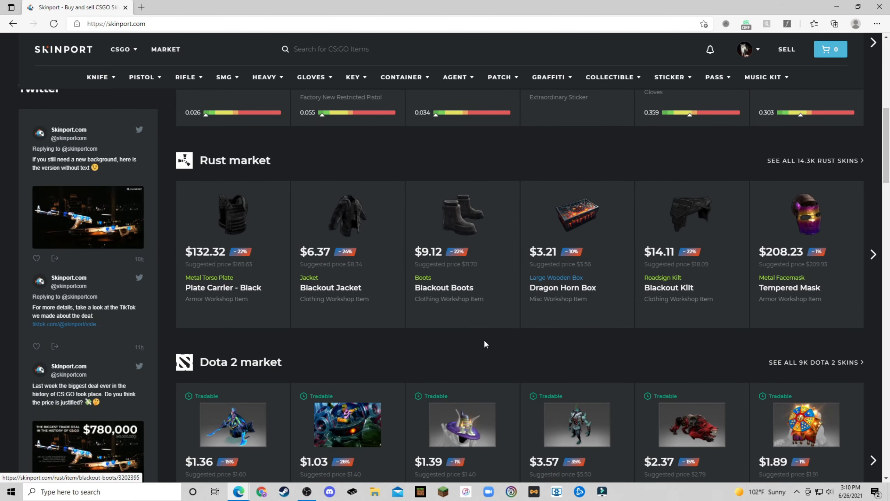
Step: Bring up the account options dropdown from the profile avatar
left_click(745, 49)
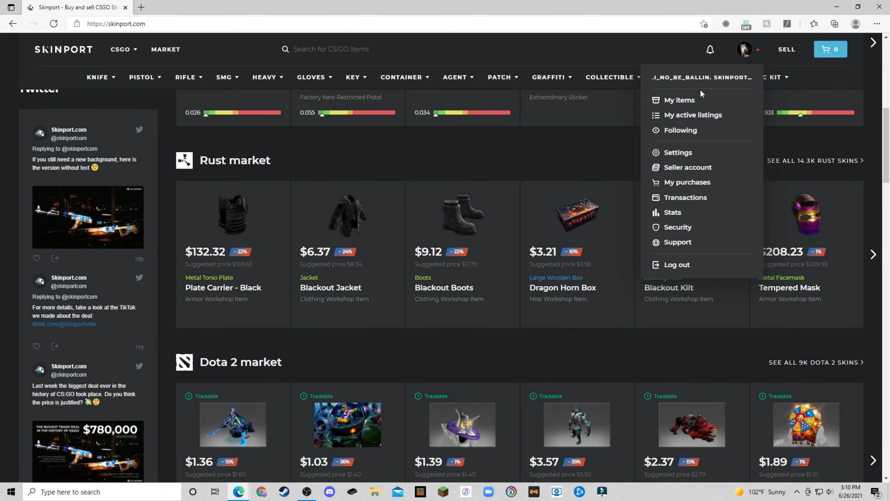
Step: Go to the Seller Account page showing verification tiers and the $0.00 payout balance
left_click(688, 167)
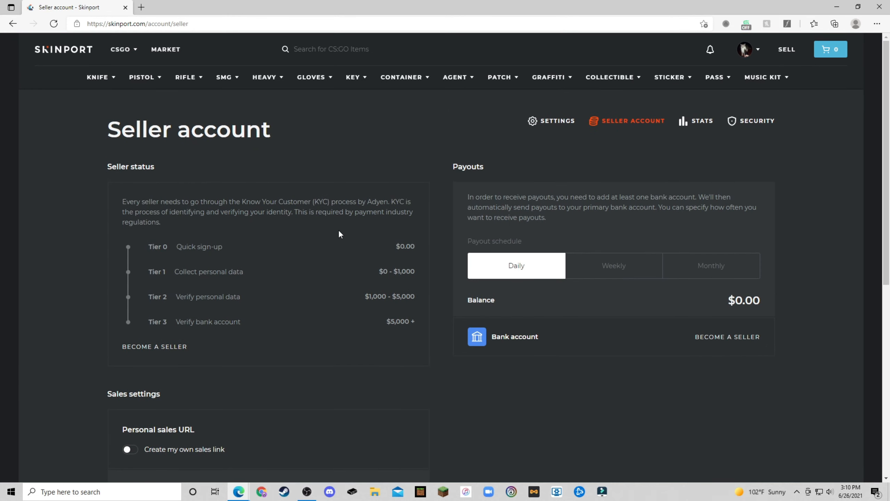
mouse_move(199, 223)
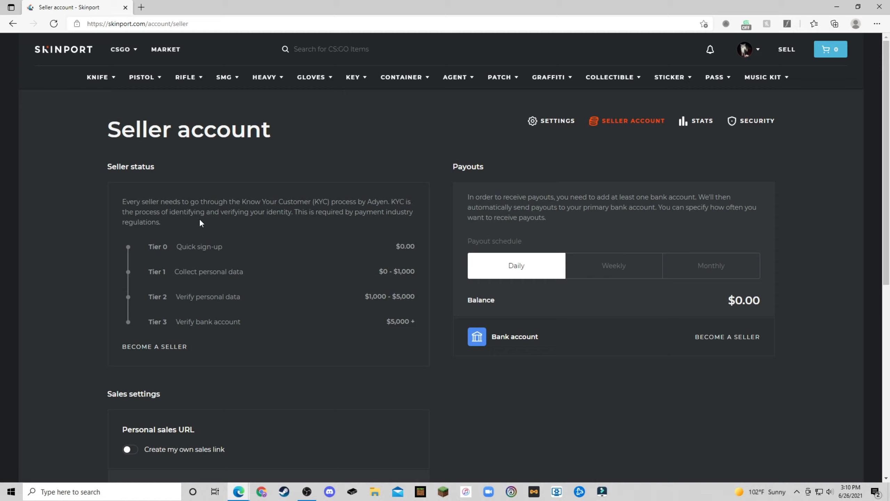
mouse_move(493, 265)
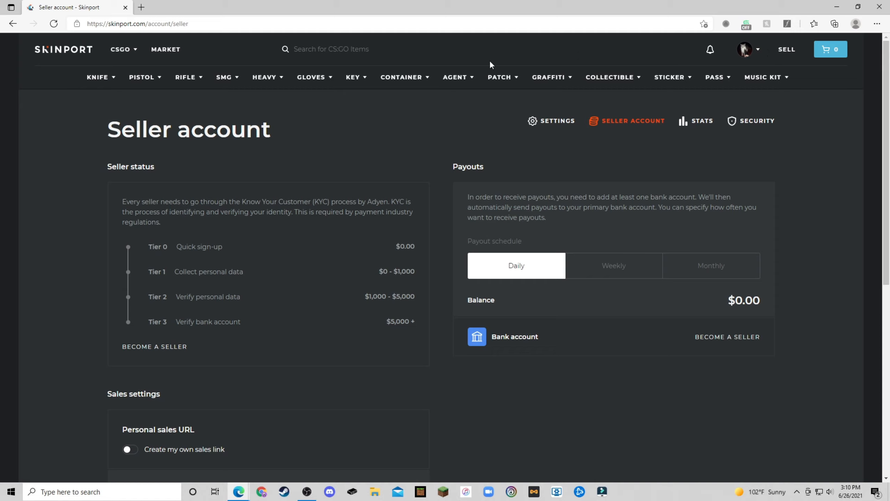
mouse_move(539, 351)
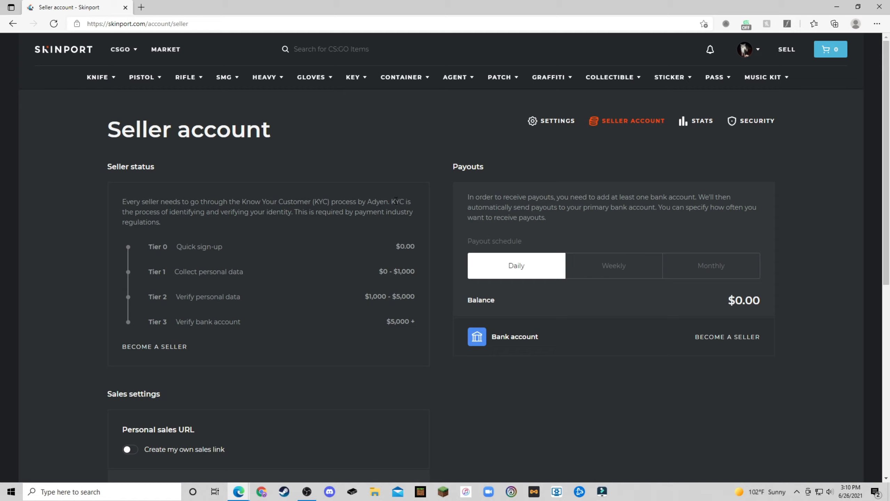
mouse_move(533, 373)
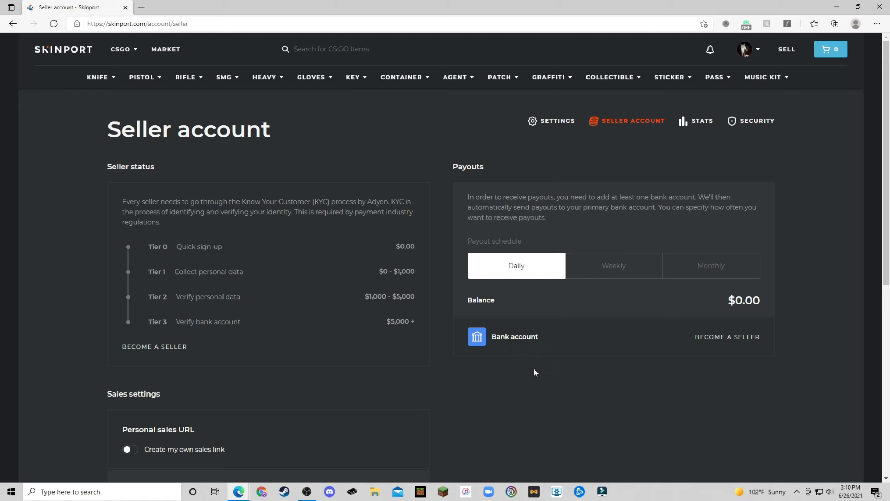
mouse_move(452, 272)
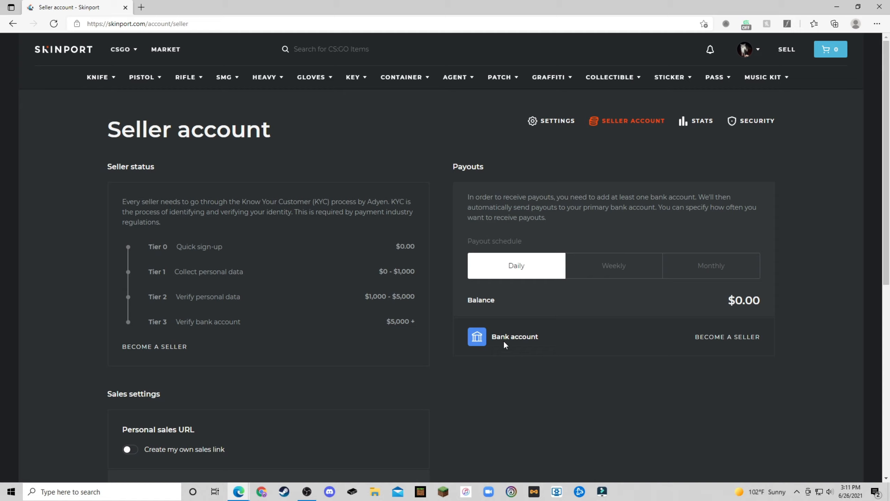
double_click(514, 335)
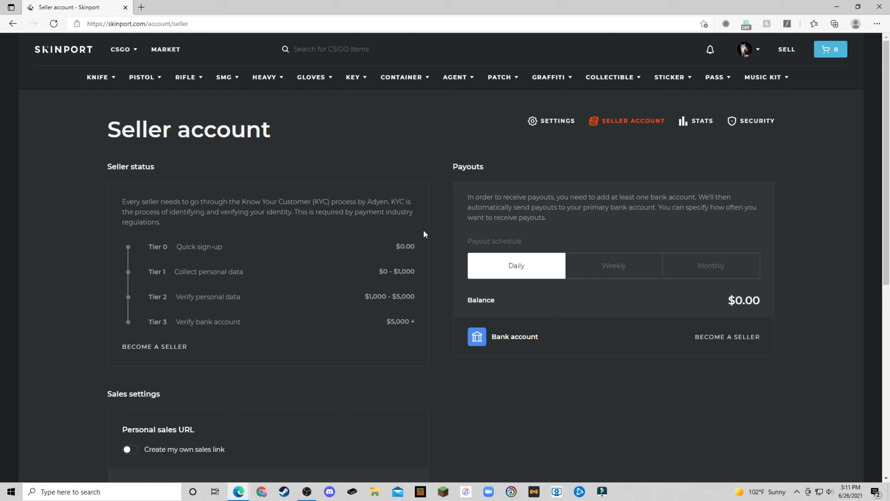
mouse_move(453, 278)
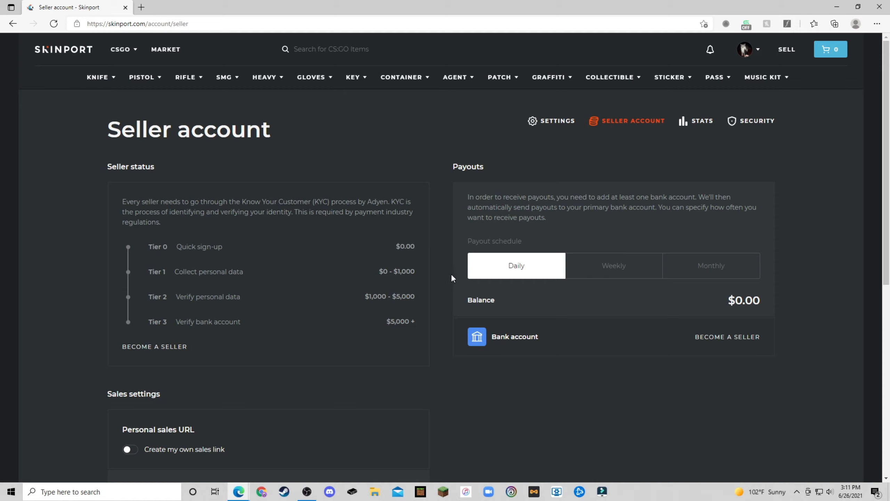
mouse_move(510, 336)
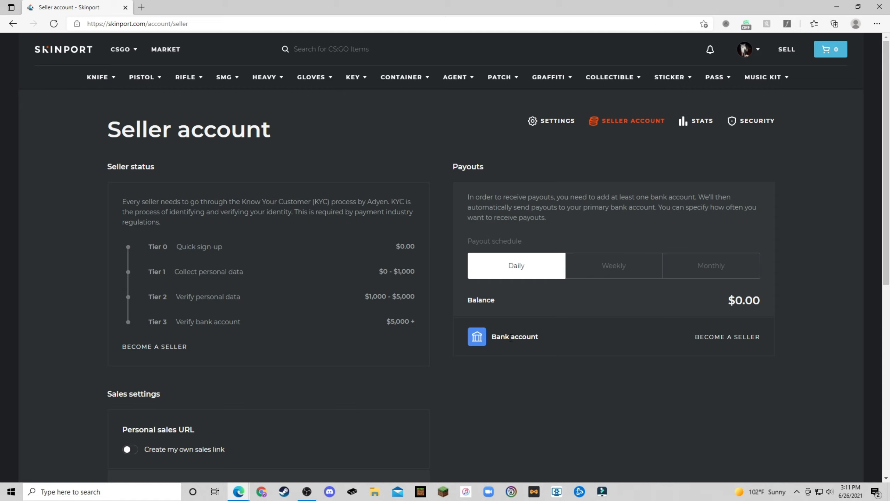
mouse_move(458, 304)
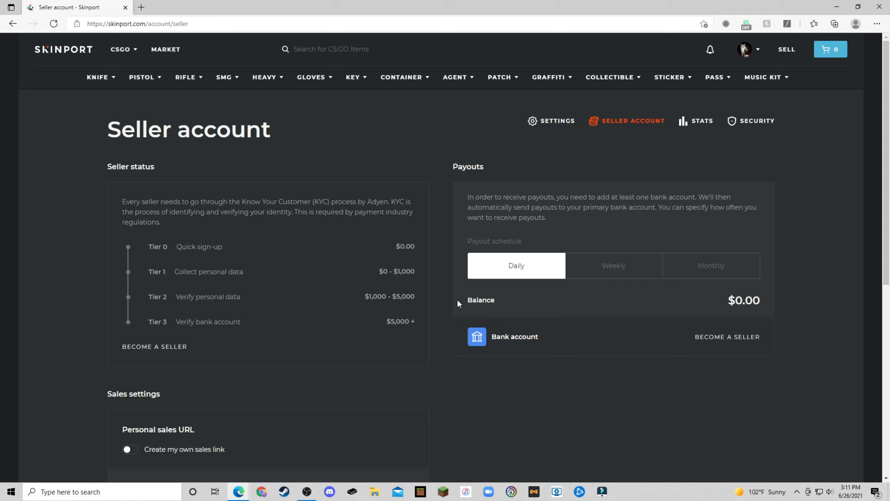
mouse_move(444, 265)
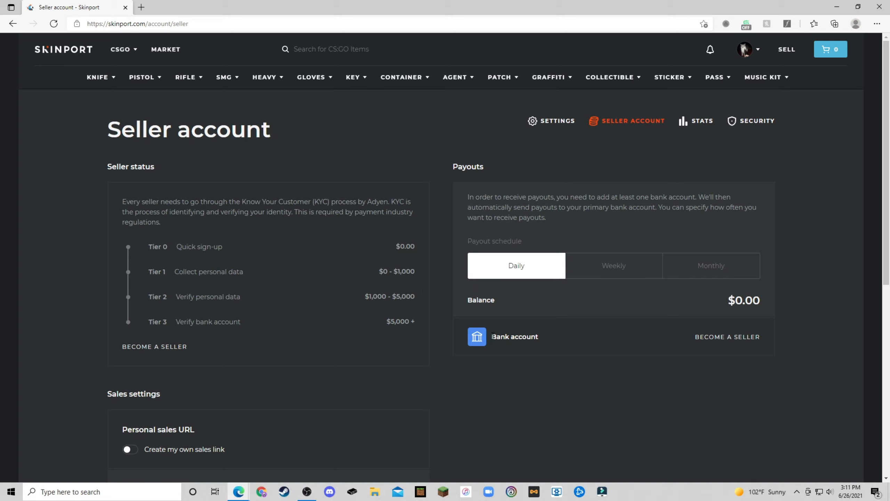
mouse_move(434, 276)
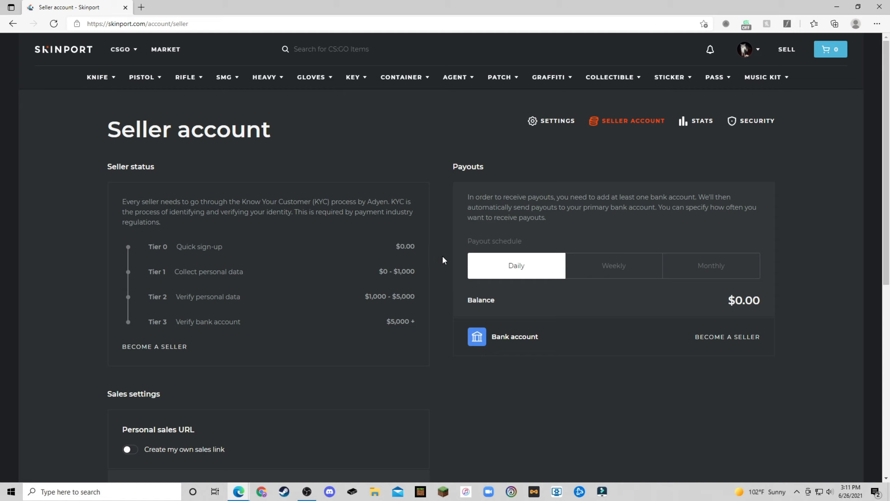
mouse_move(402, 210)
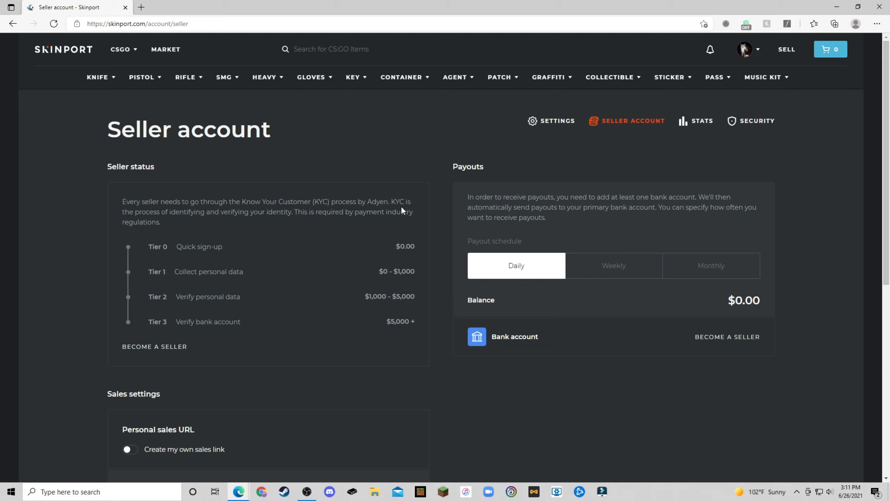
mouse_move(559, 300)
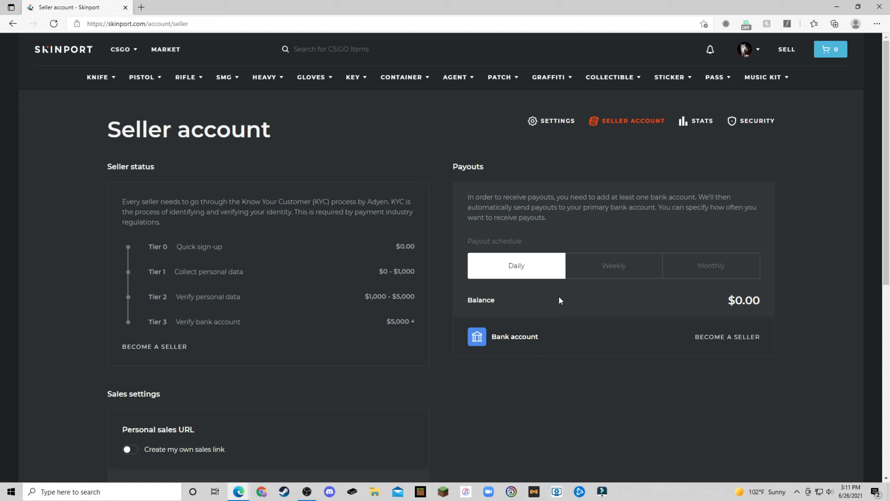
mouse_move(459, 287)
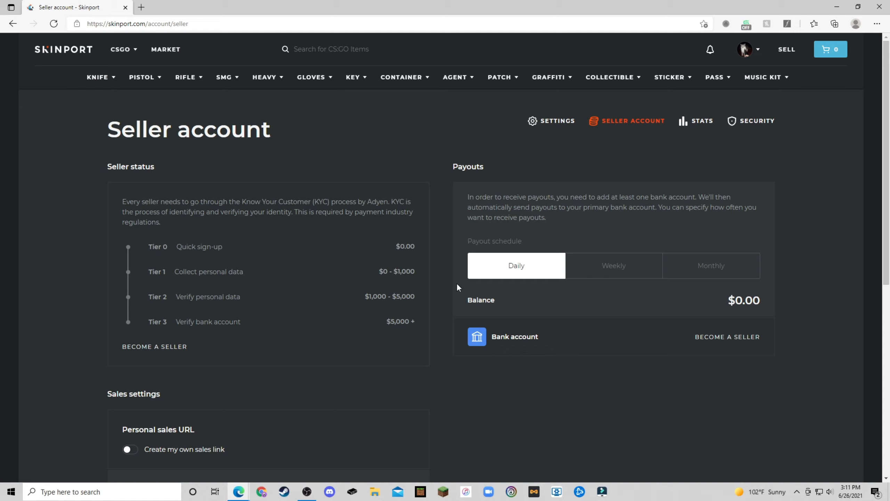
mouse_move(453, 288)
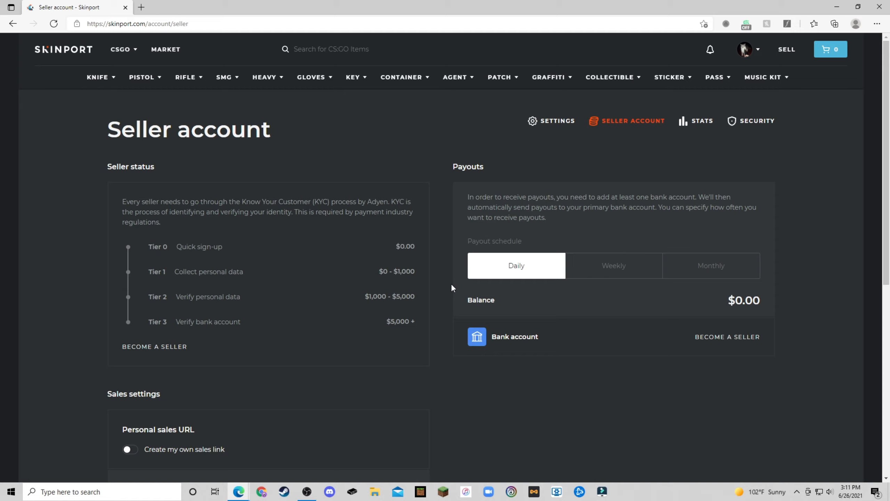
mouse_move(450, 288)
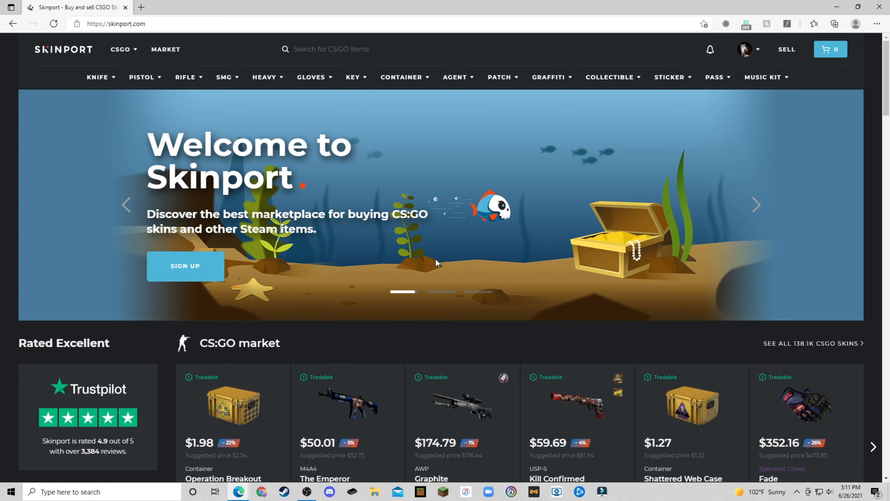
scroll("down", 3)
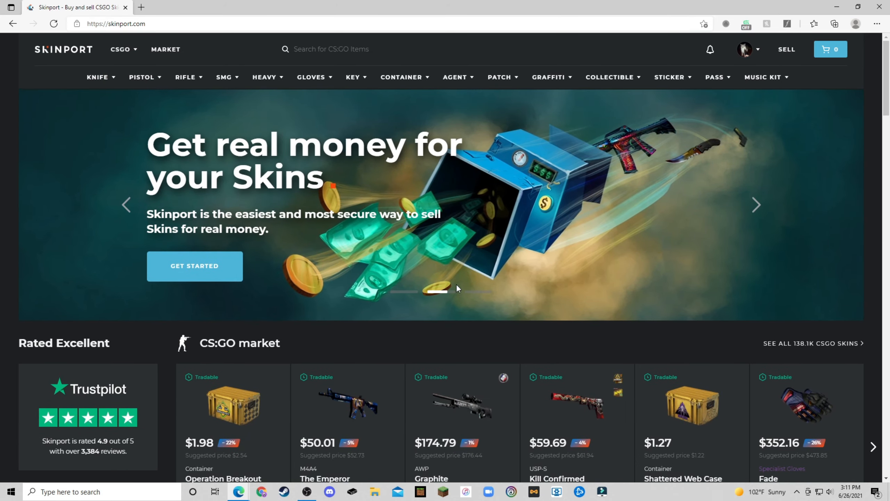
scroll("down", 3)
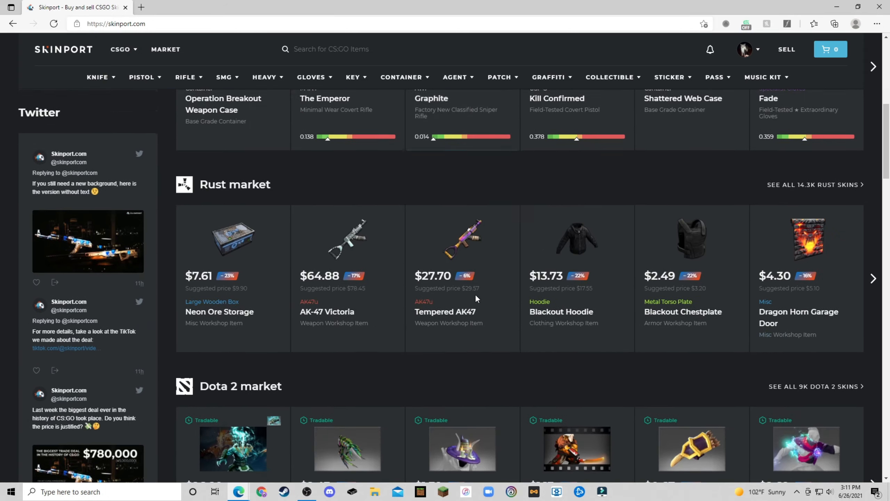
scroll("down", 3)
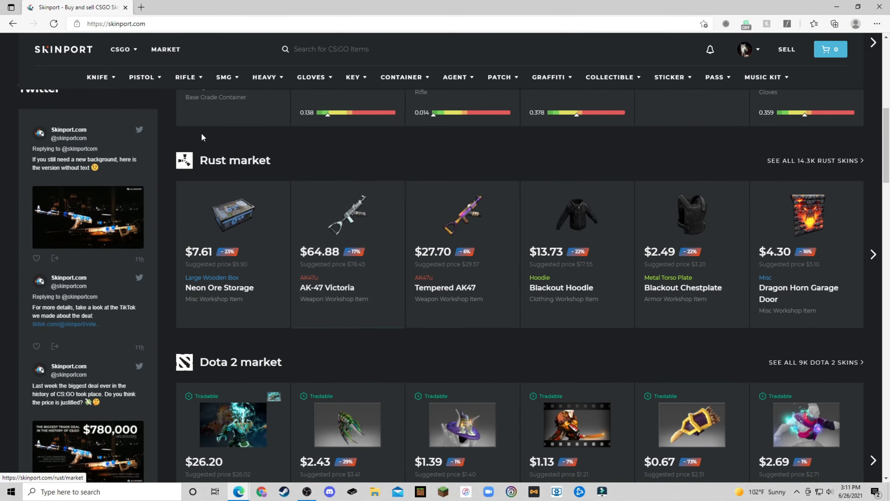
scroll("down", 3)
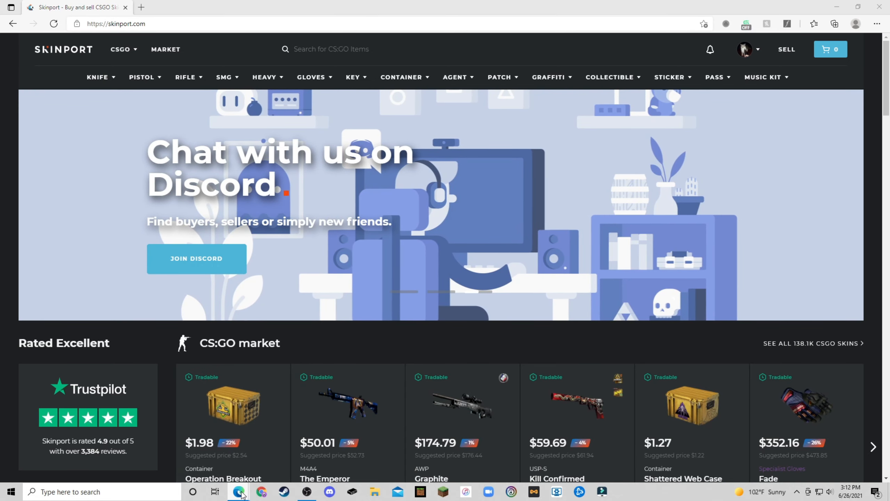
Step: Switch to the BitSkins window and browse down the CSGO Items on Time listings and back toward the top
left_click(116, 23)
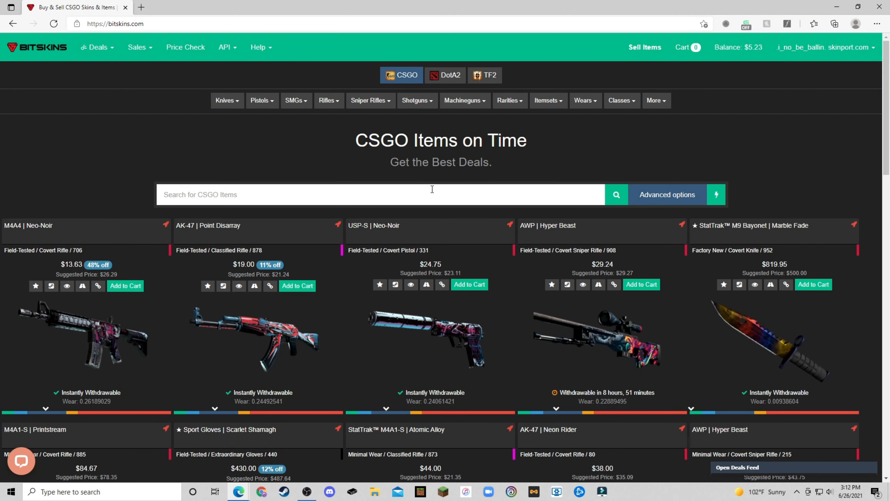
scroll("down", 3)
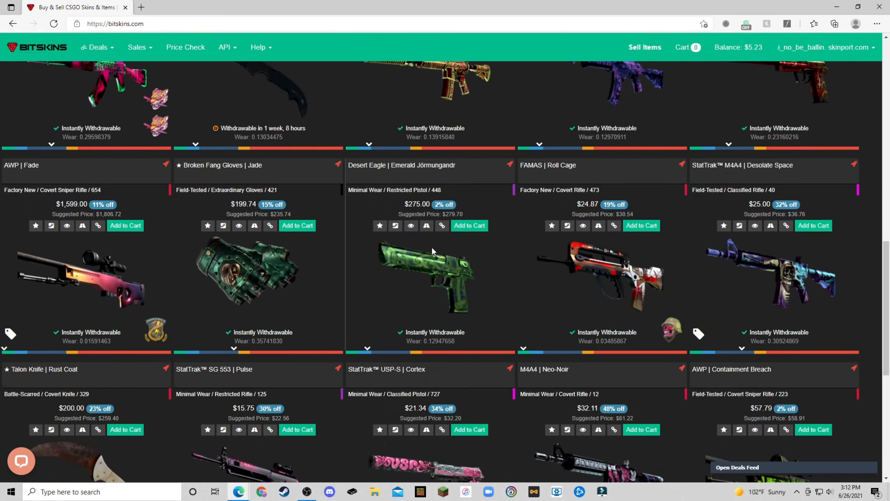
scroll("down", 3)
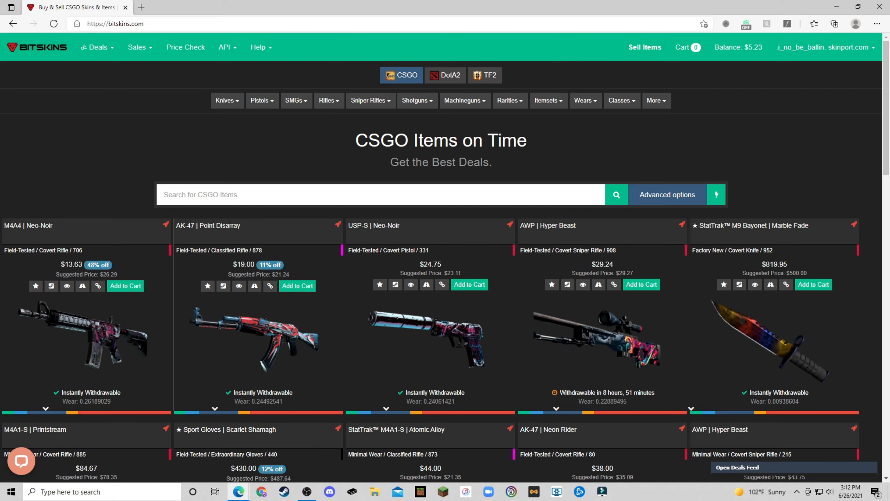
mouse_move(627, 239)
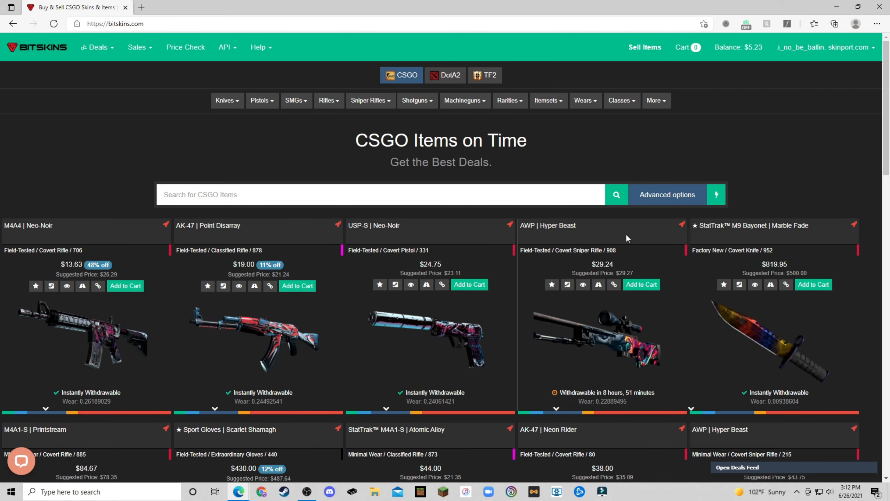
scroll("down", 3)
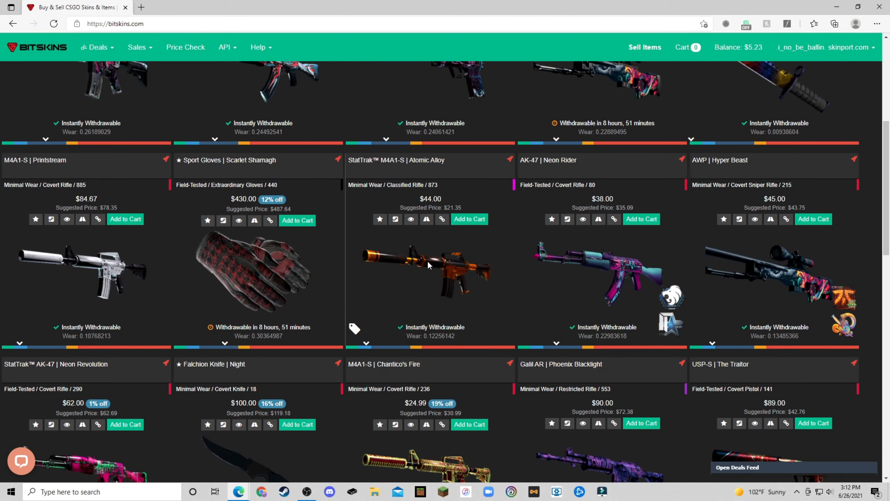
scroll("down", 3)
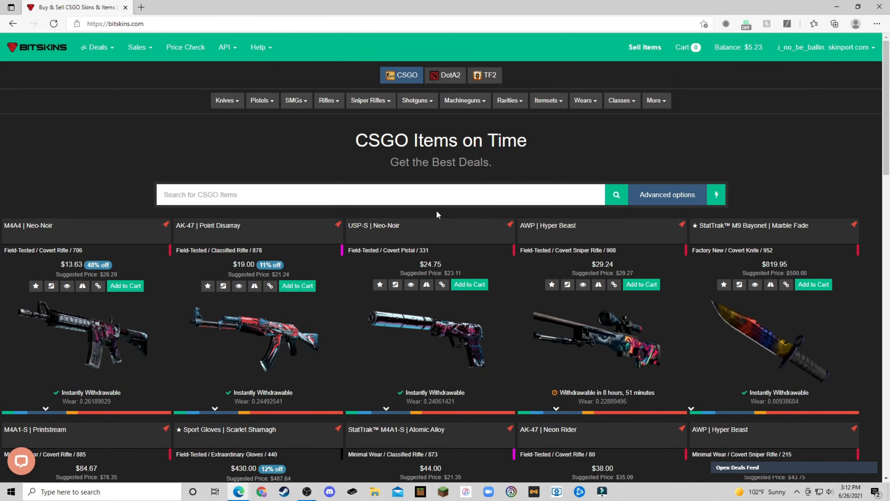
scroll("down", 3)
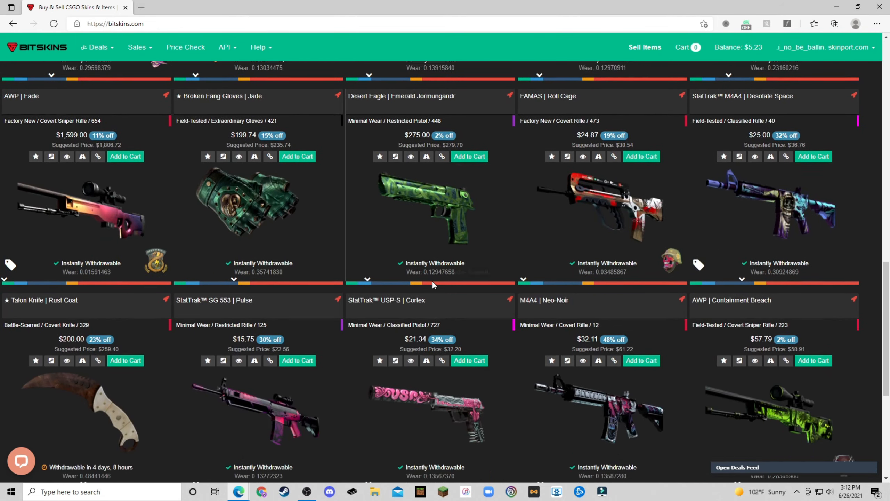
scroll("down", 3)
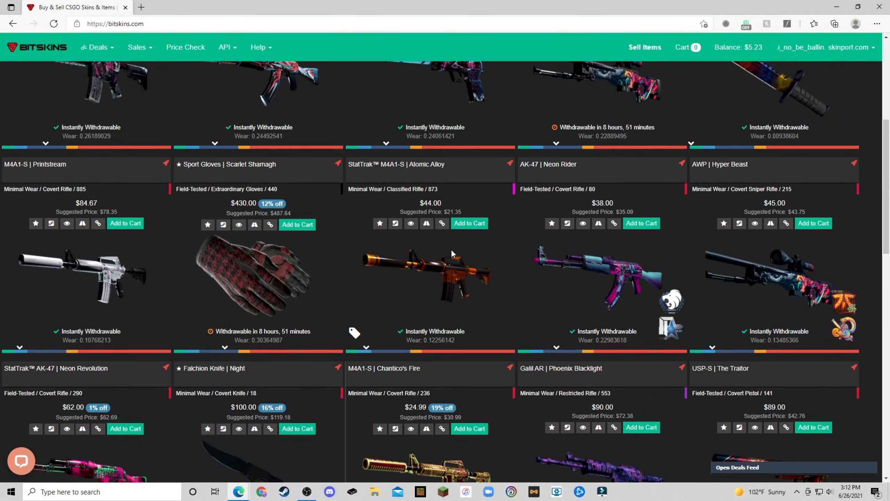
scroll("up", 3)
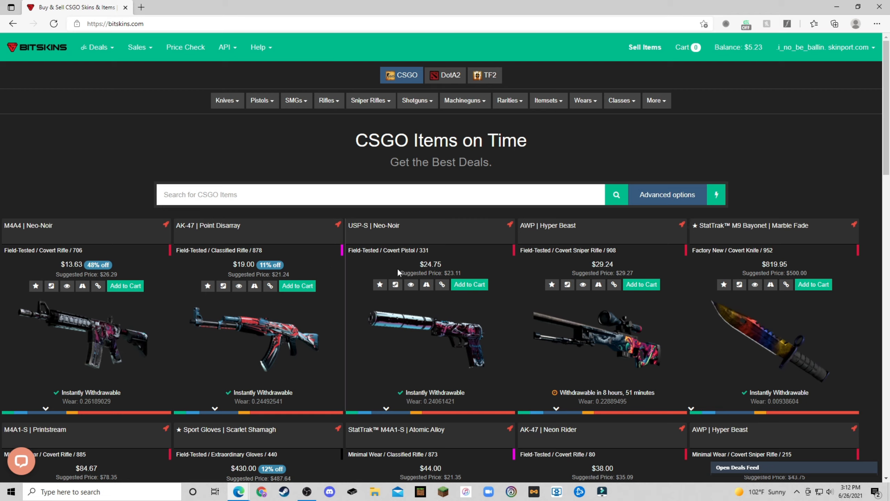
mouse_move(436, 249)
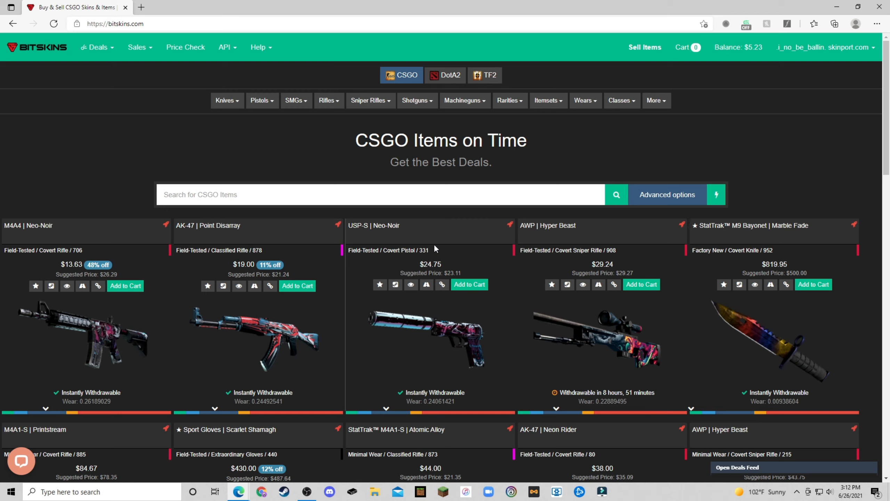
mouse_move(391, 237)
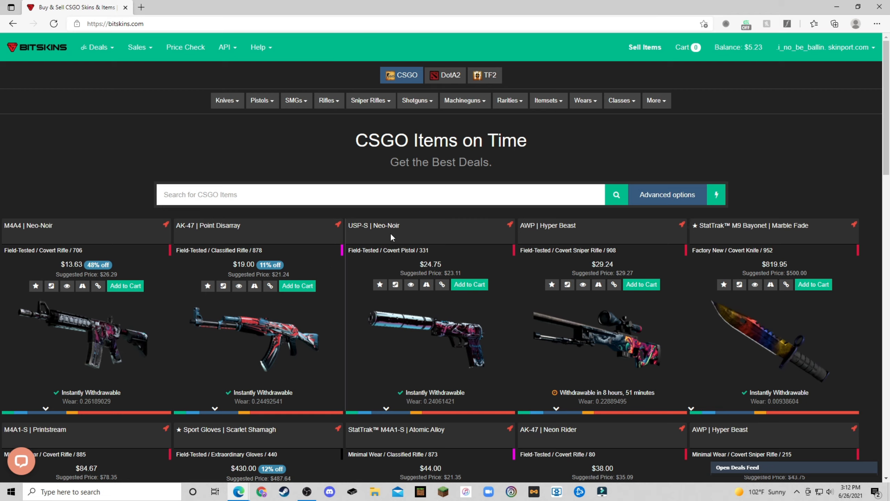
mouse_move(434, 244)
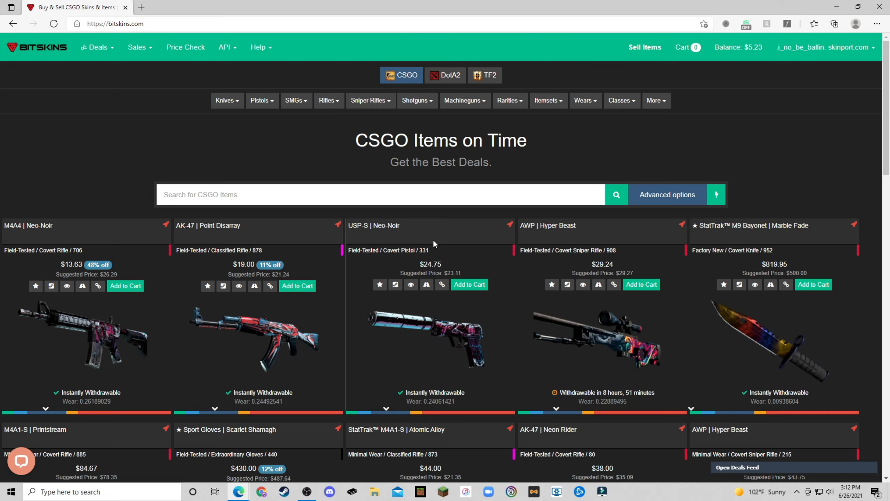
mouse_move(449, 247)
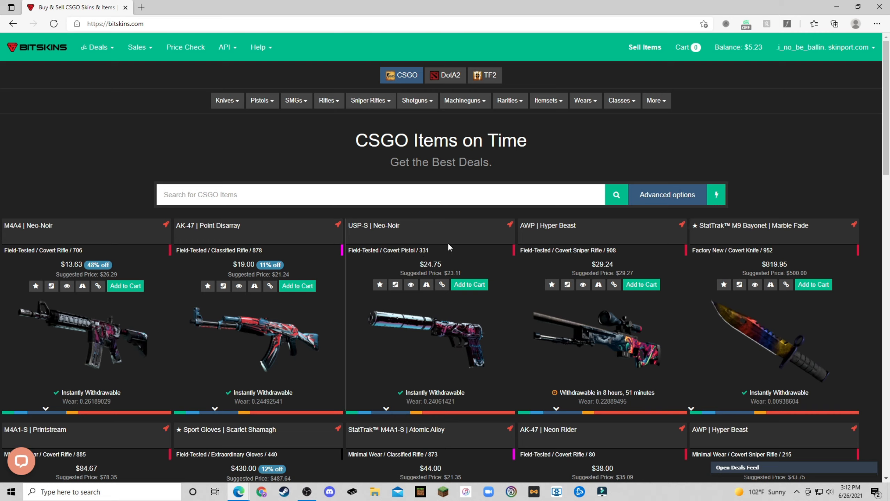
mouse_move(624, 176)
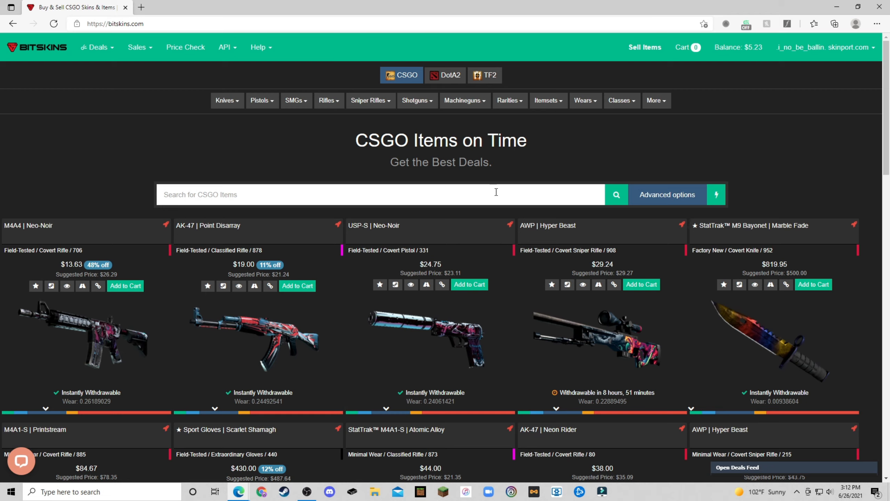
mouse_move(395, 192)
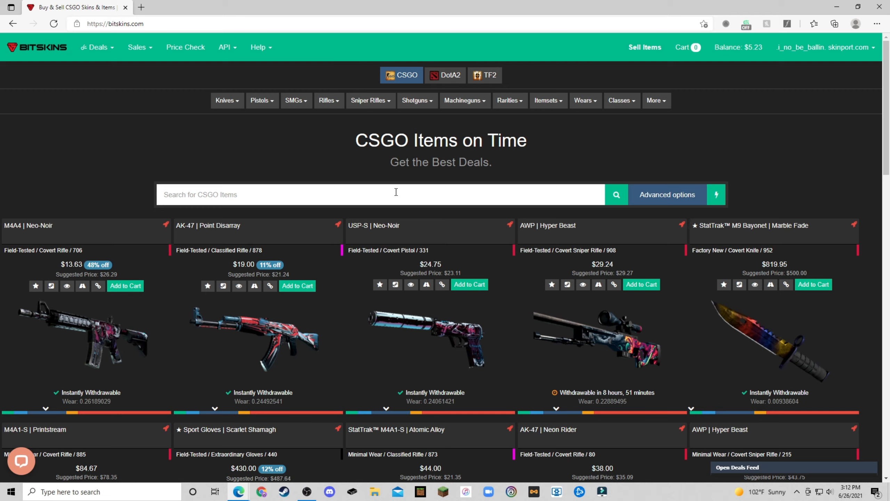
mouse_move(111, 197)
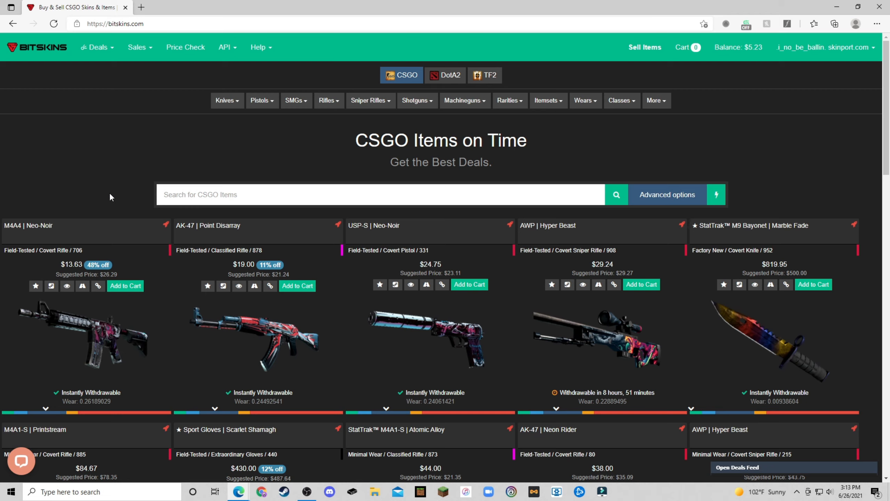
mouse_move(429, 224)
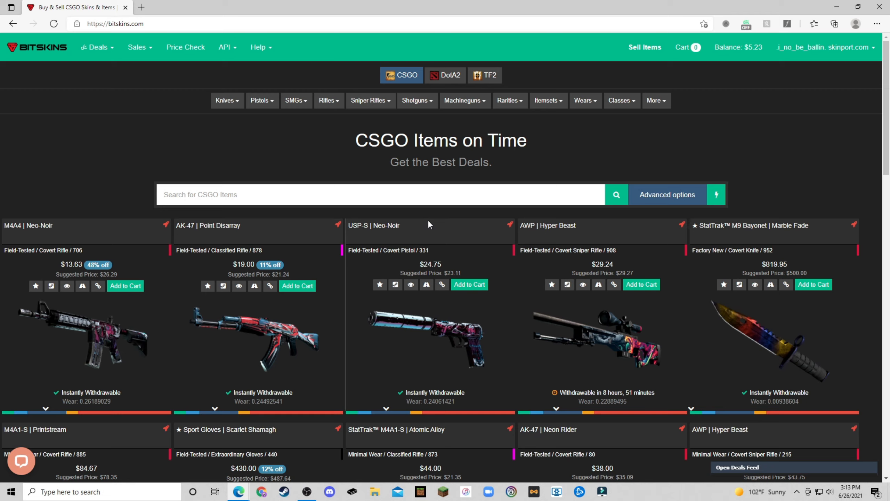
mouse_move(431, 226)
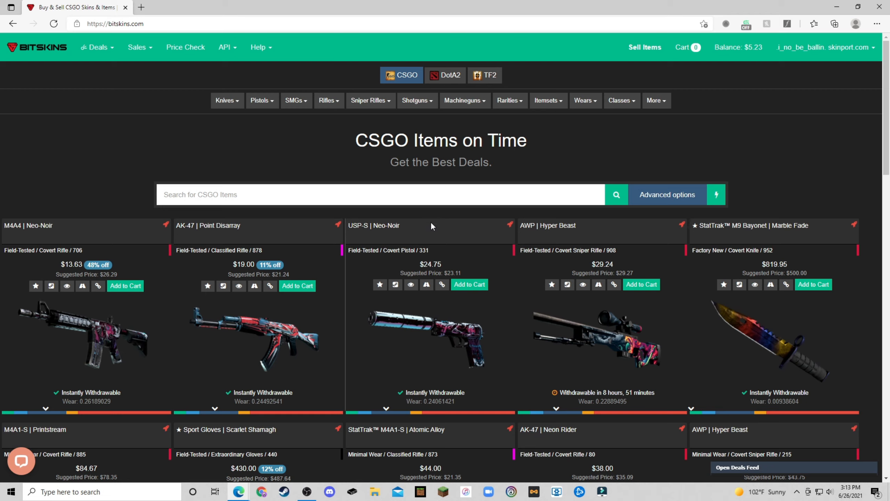
mouse_move(442, 299)
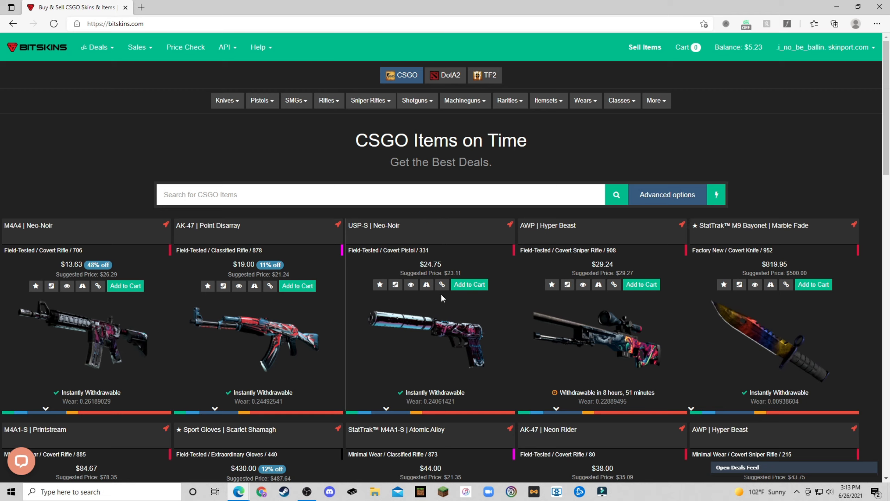